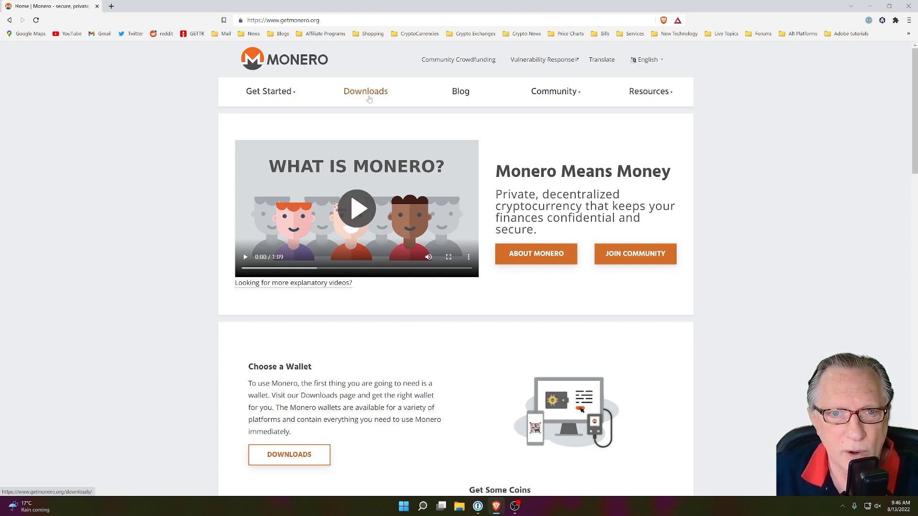
- Go to the Downloads page and scroll to the Monero GUI Wallet download links
left_click(365, 92)
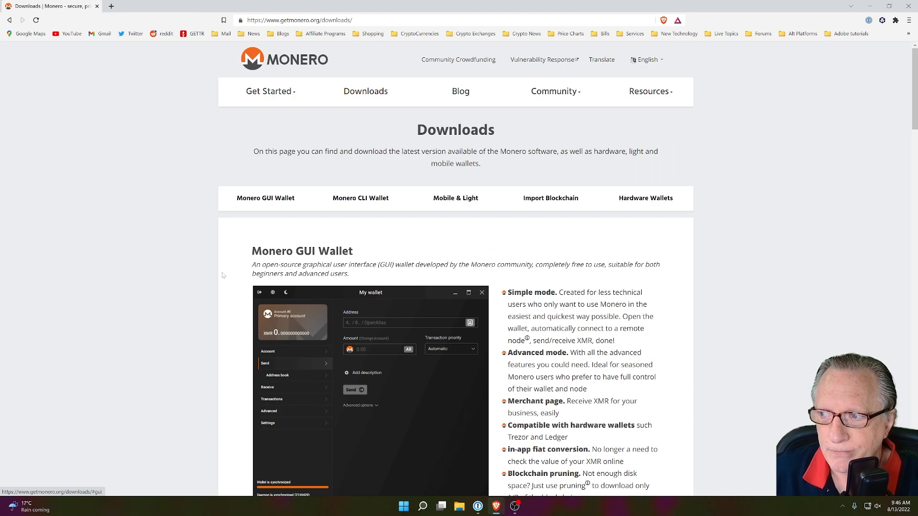
scroll("down", 3)
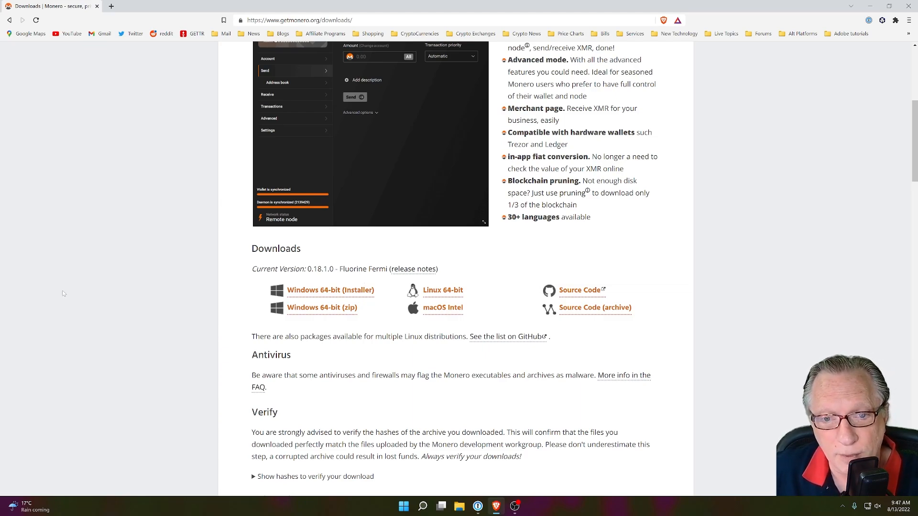
mouse_move(131, 279)
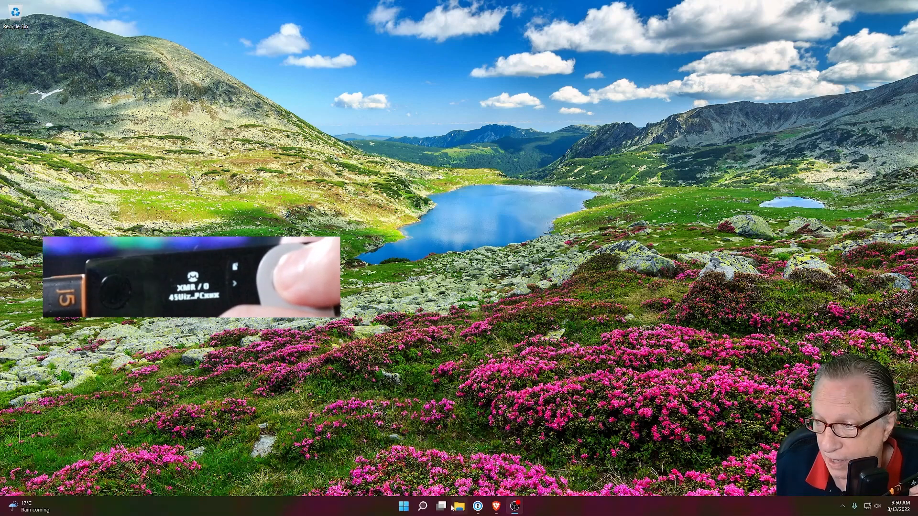
- Launch the wallet, unlock Ledger X new with its password, and start the local node
left_click(523, 506)
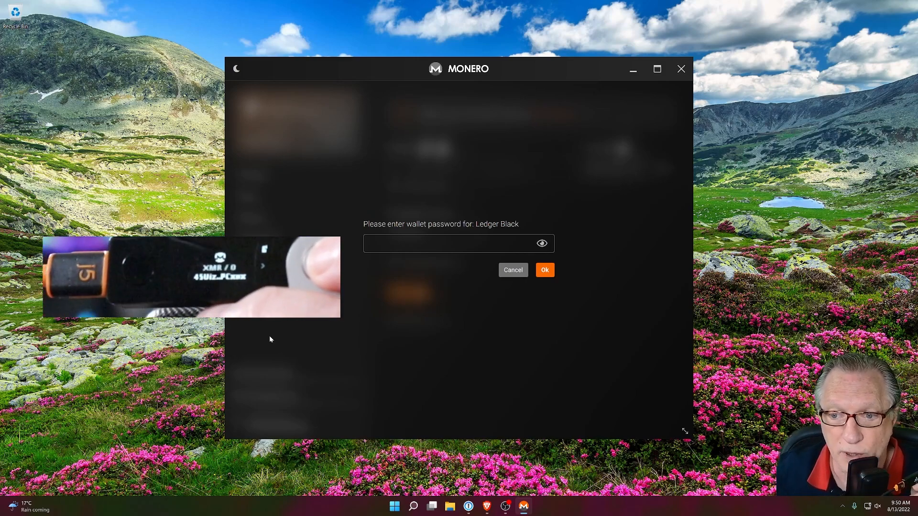
left_click(544, 270)
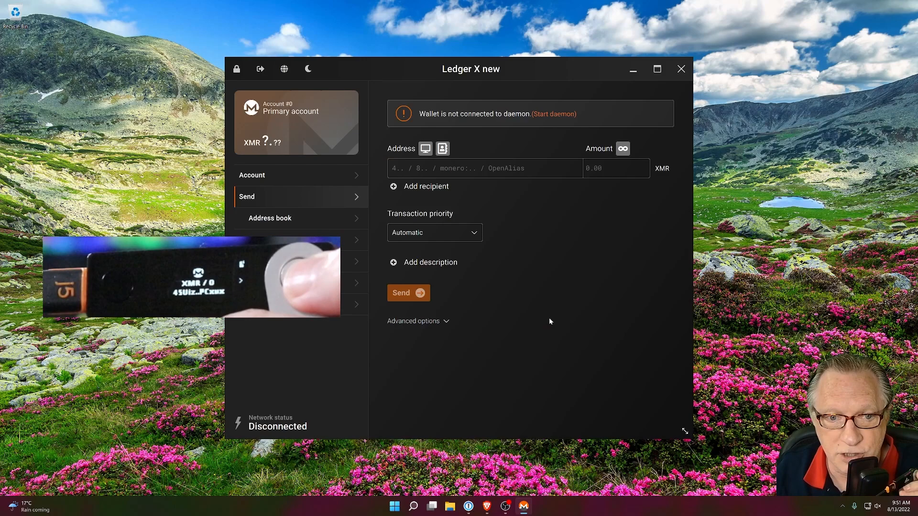
left_click(552, 114)
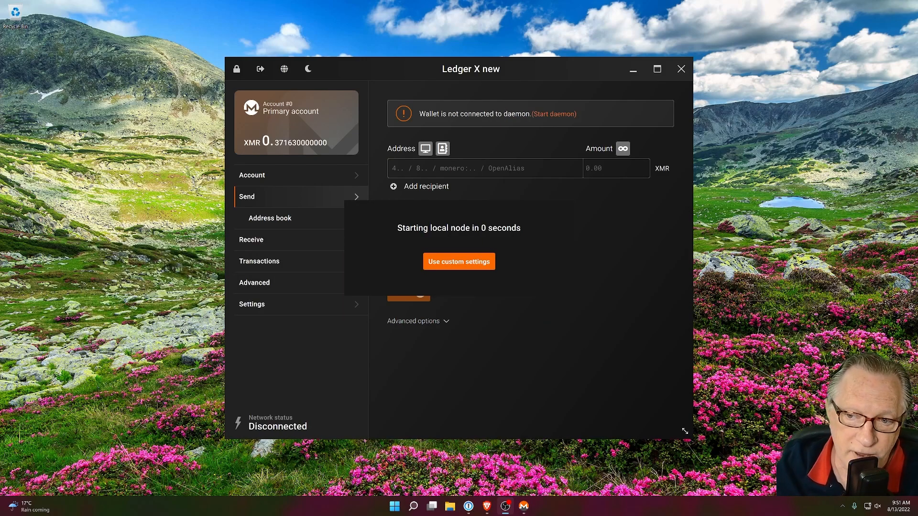
left_click(458, 261)
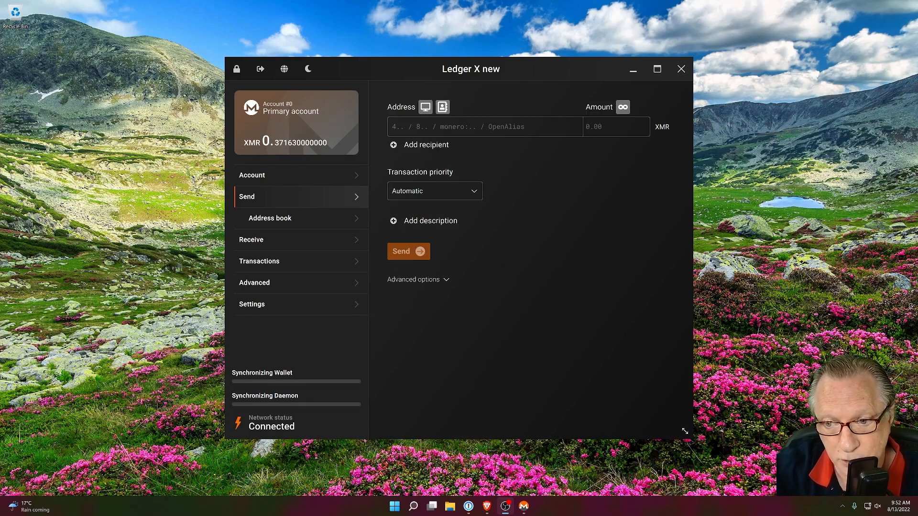
mouse_move(319, 392)
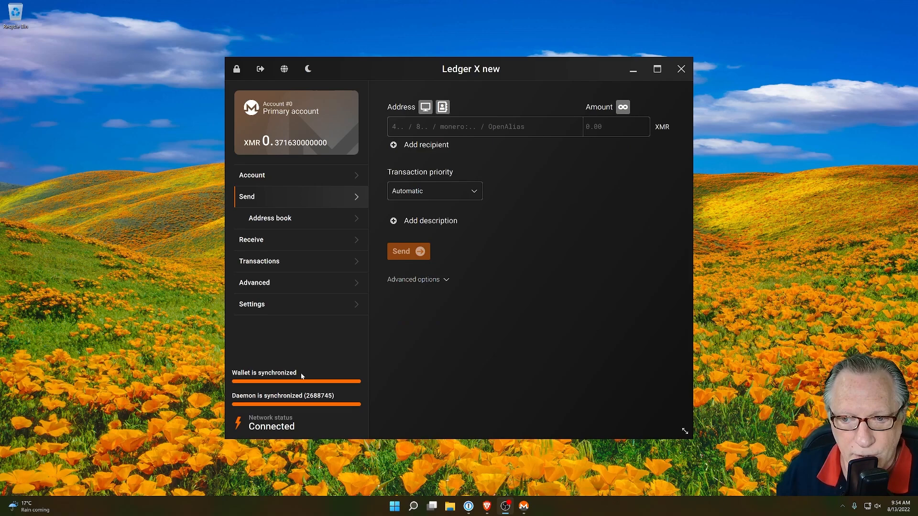
mouse_move(252, 328)
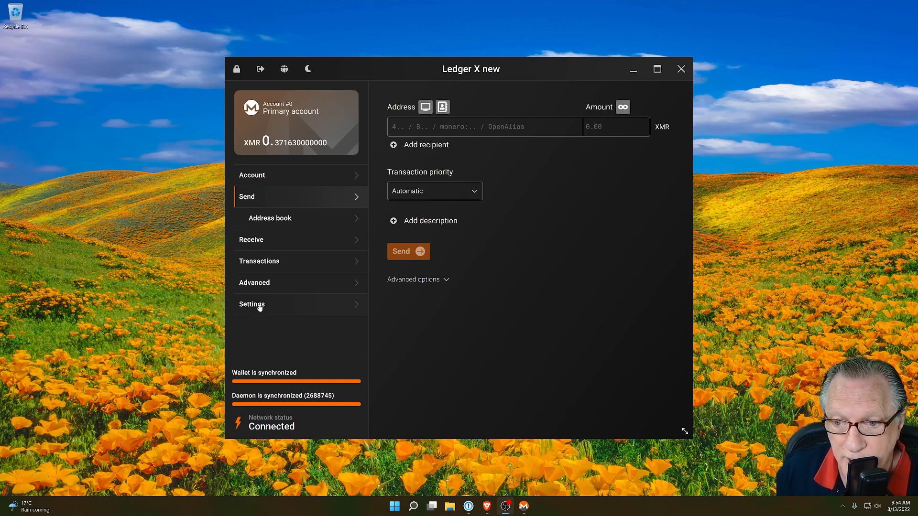
- Show Settings > Info, reporting GUI version 0.17.3.2
left_click(252, 304)
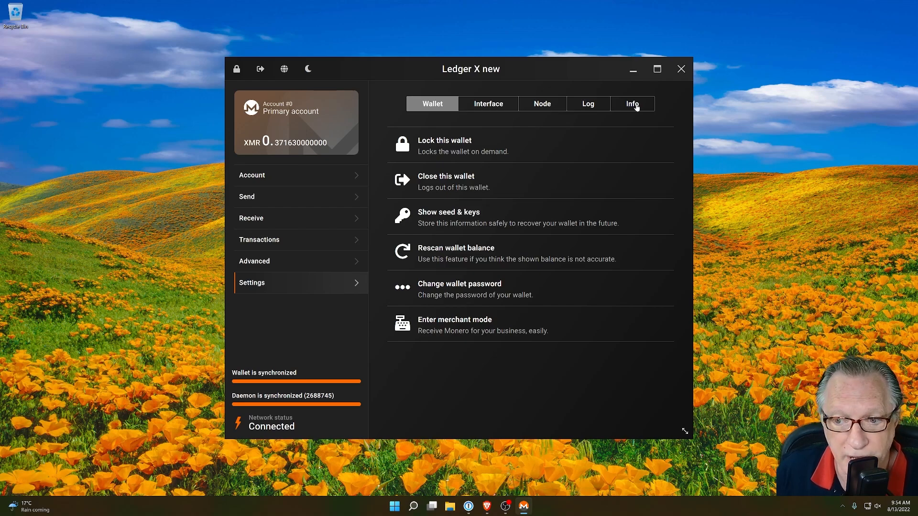
left_click(632, 103)
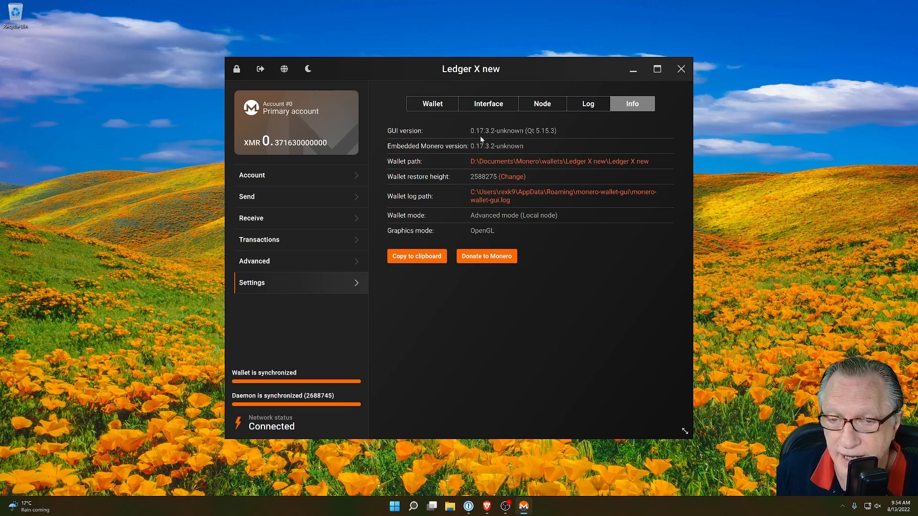
mouse_move(476, 142)
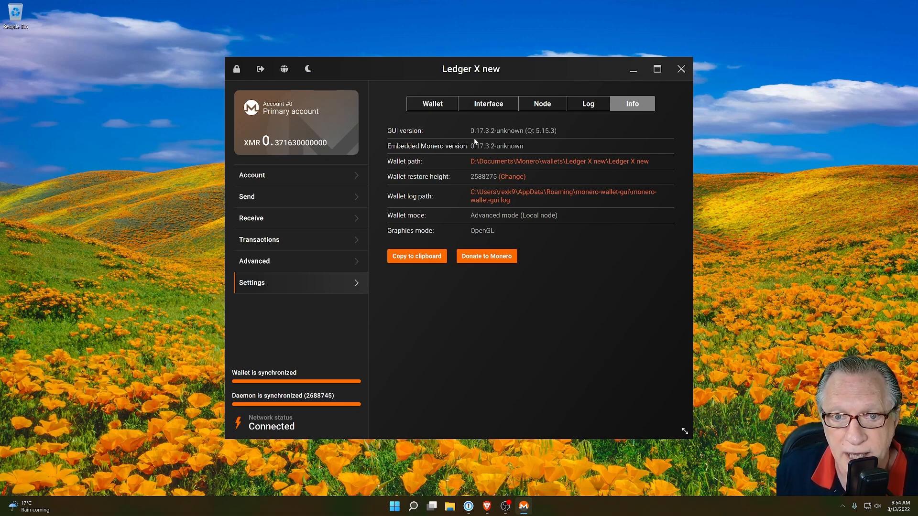
mouse_move(481, 141)
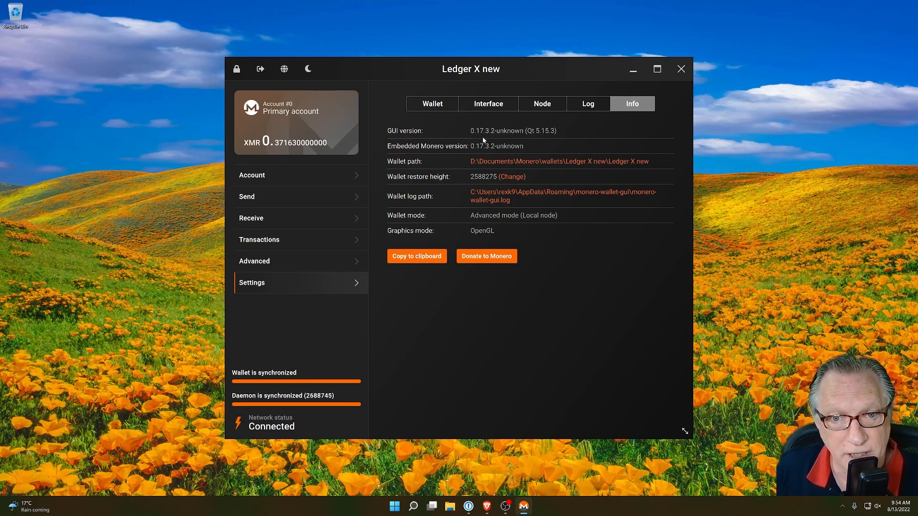
mouse_move(485, 141)
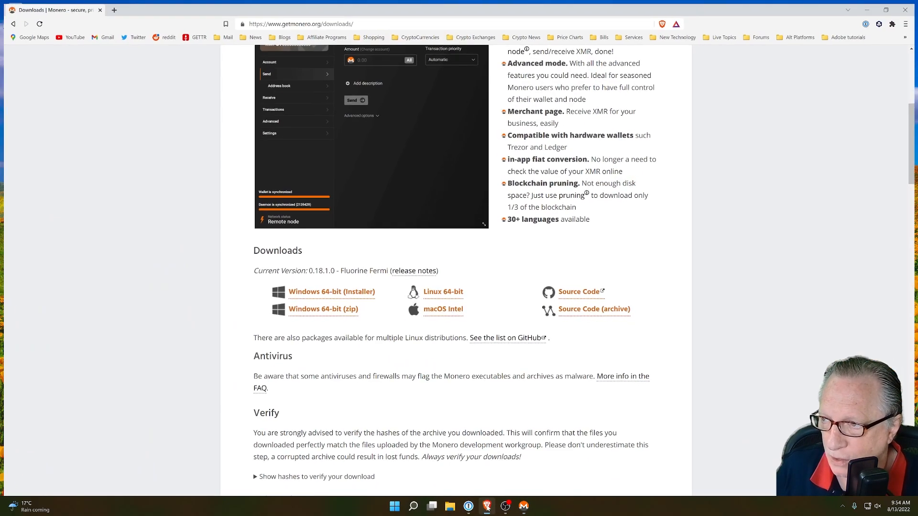
- Close the old wallet, force-stopping its local node, and return to the downloads page
scroll("up", 3)
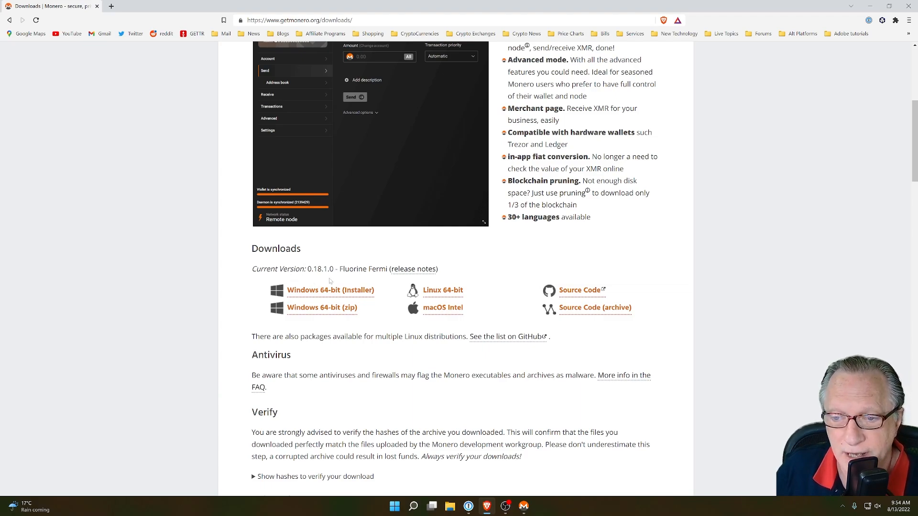
left_click(523, 506)
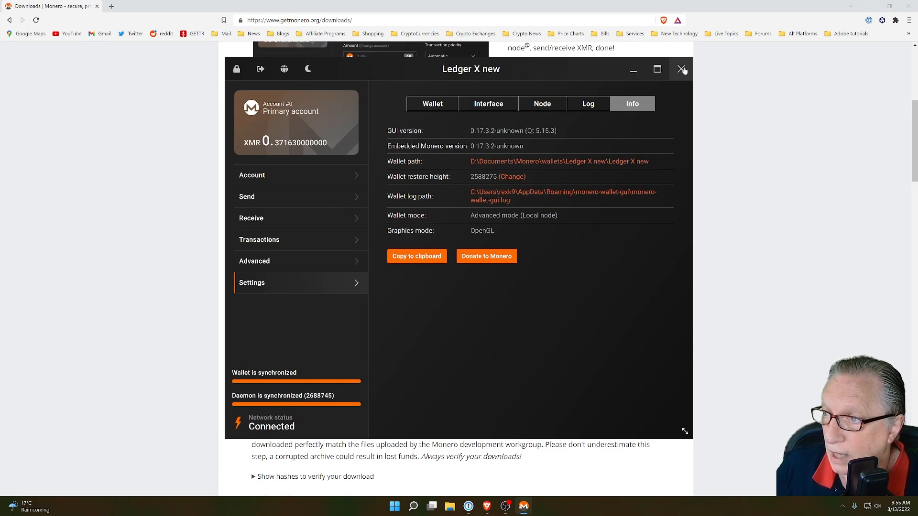
left_click(681, 69)
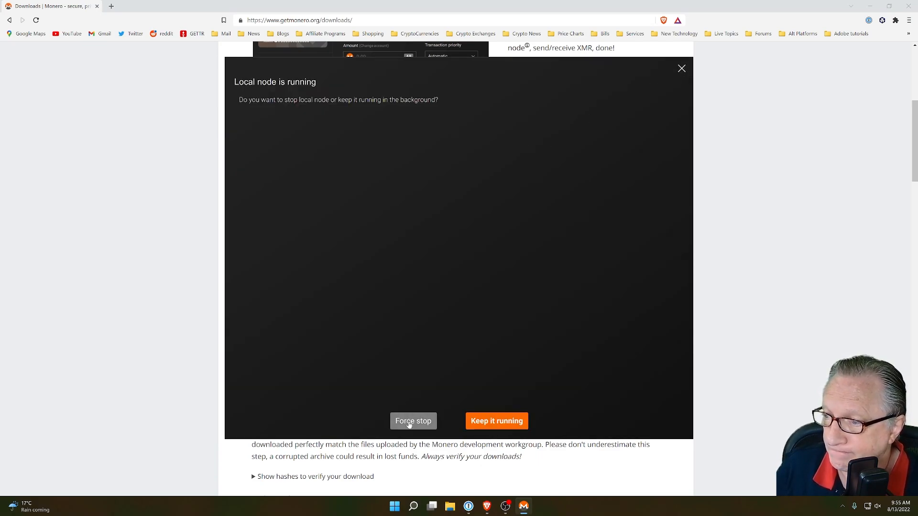
left_click(413, 421)
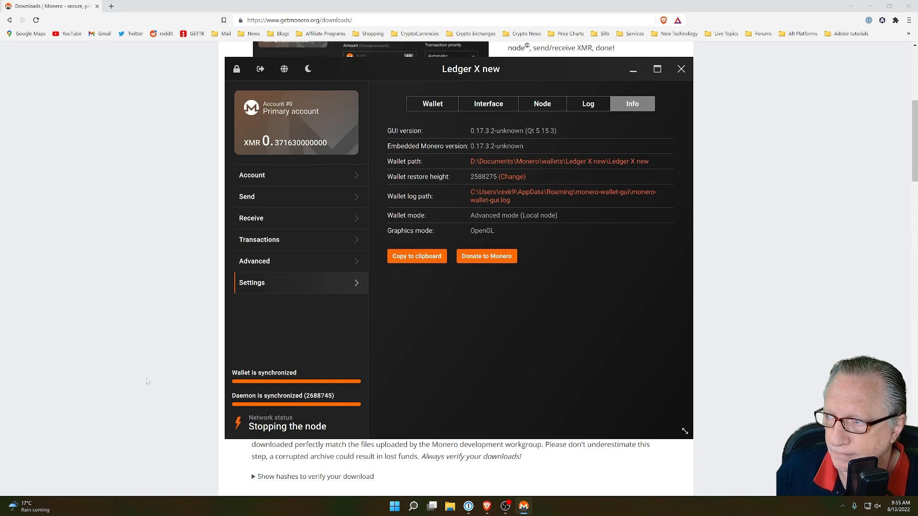
left_click(680, 69)
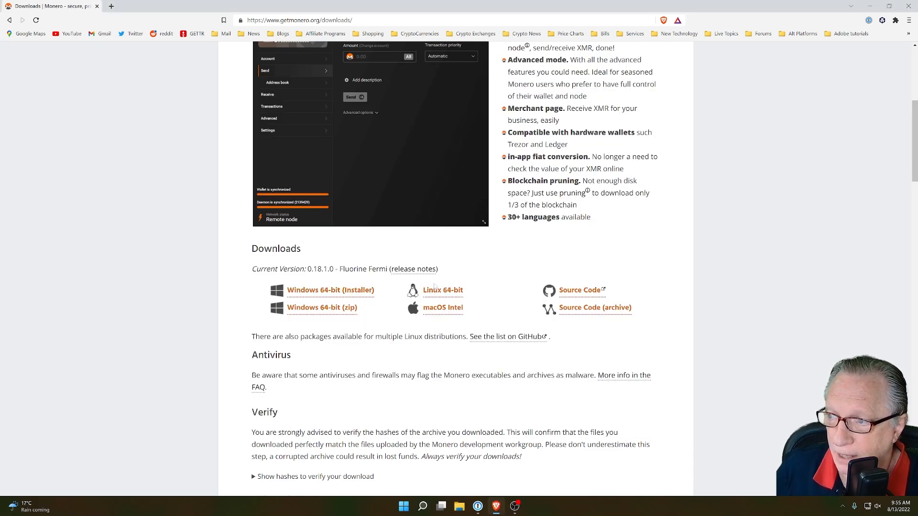
mouse_move(330, 289)
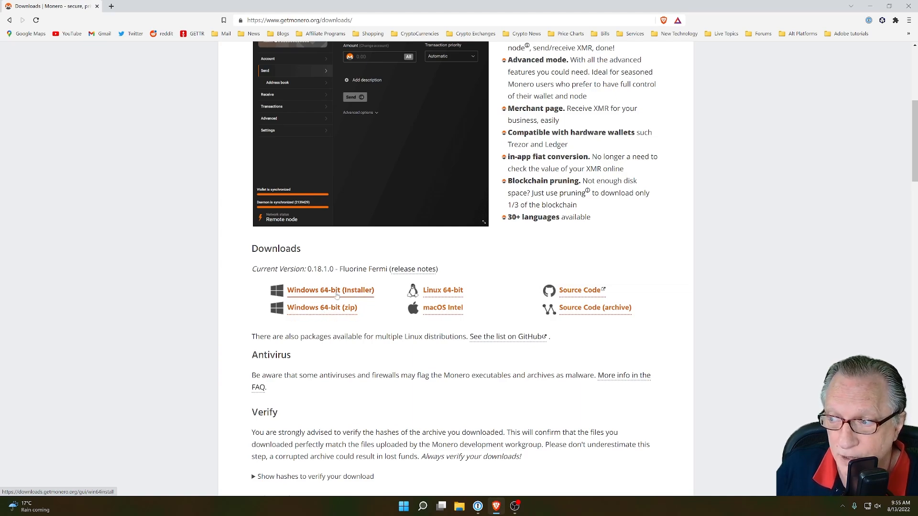
- Download the Windows 64-bit installer for 0.18.1.0 to Downloads and show it in its folder
left_click(330, 289)
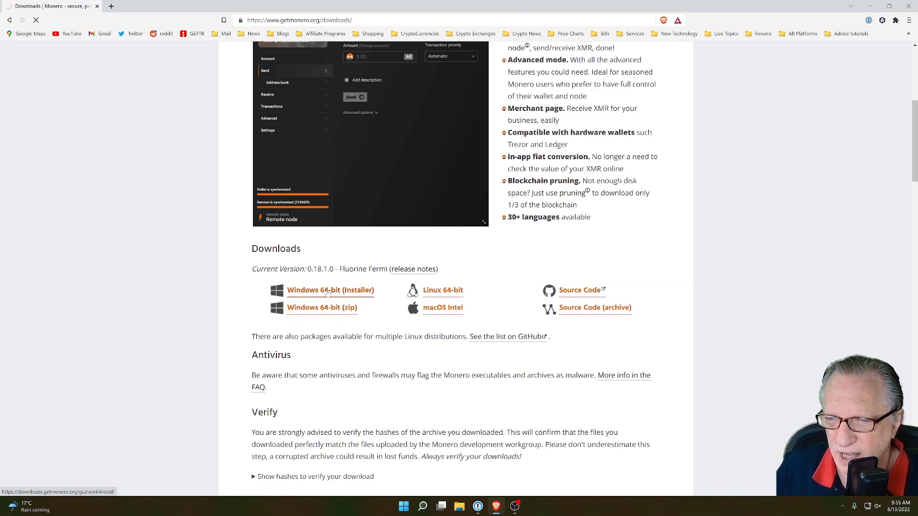
left_click(330, 291)
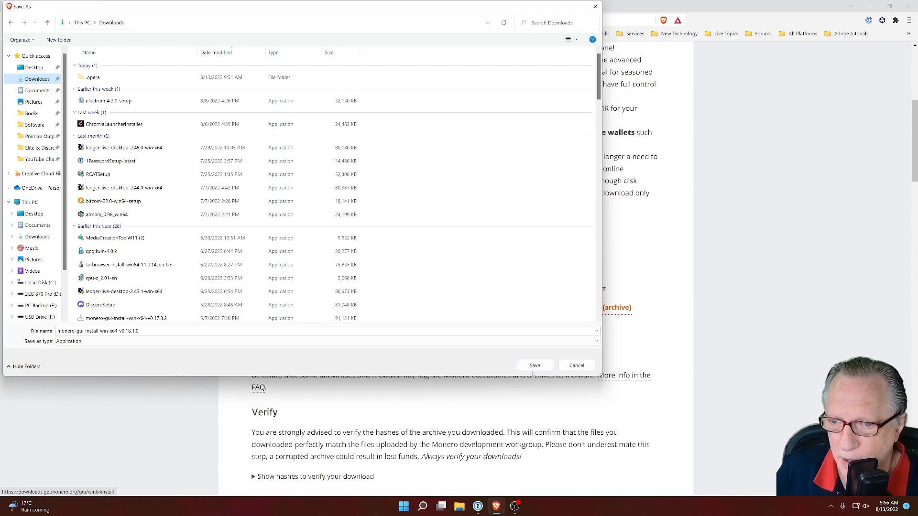
left_click(533, 364)
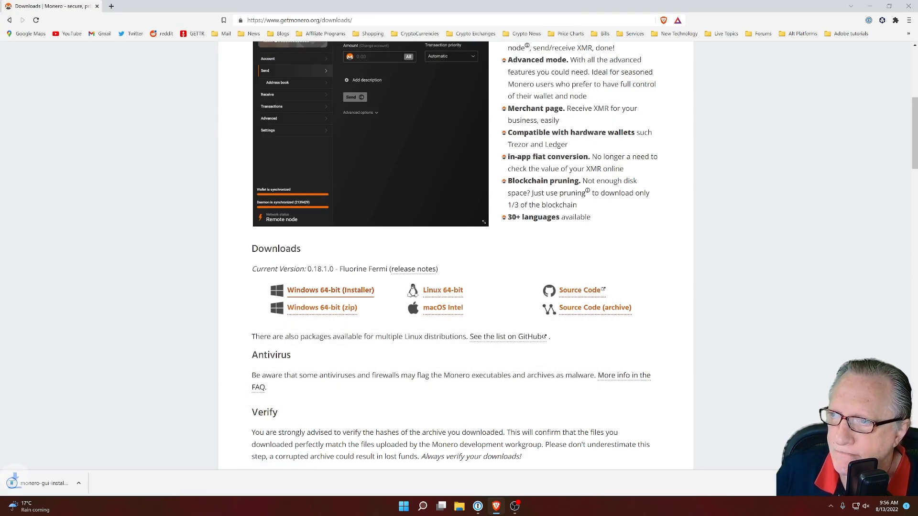
left_click(458, 505)
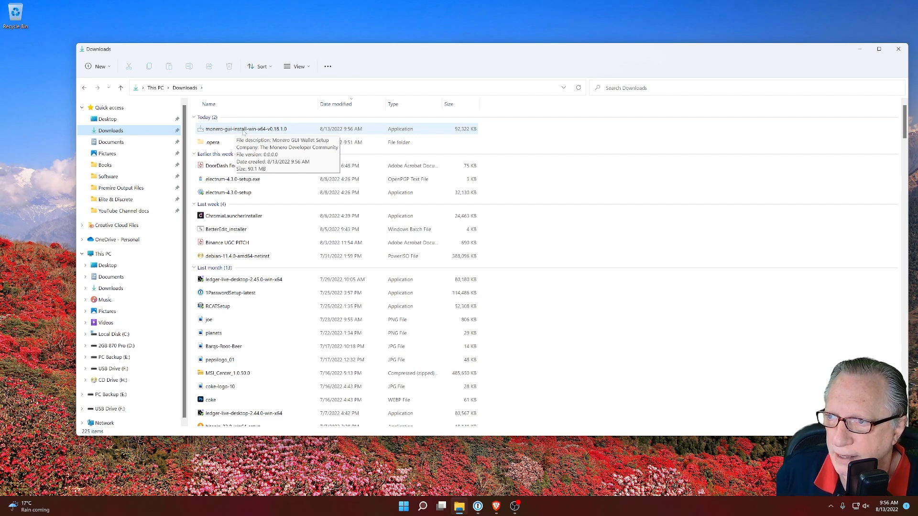
- Run monero-gui-install-win-x64-v0.18.1.0 and choose Run anyway past the SmartScreen warning
double_click(246, 128)
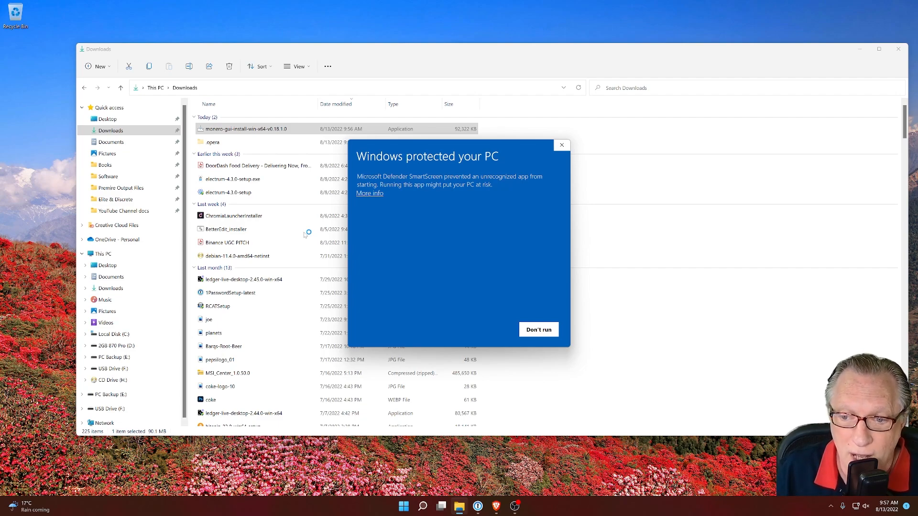
mouse_move(368, 197)
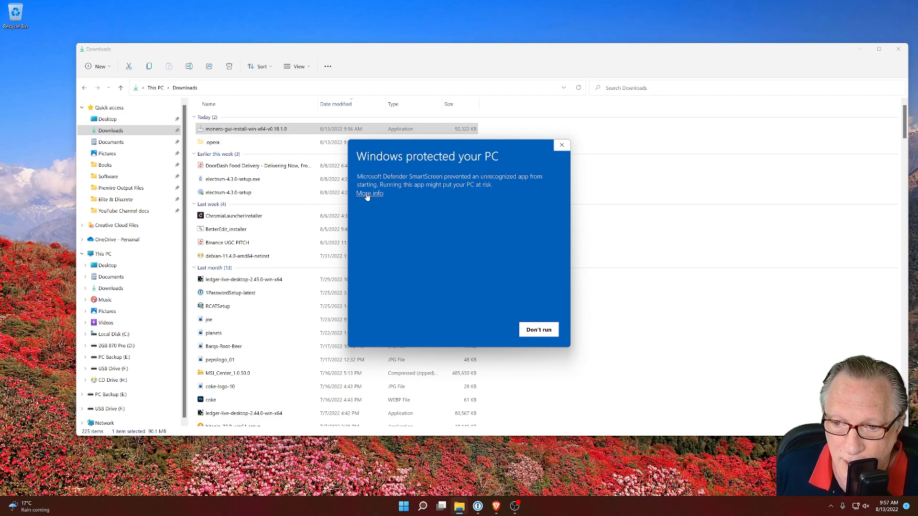
left_click(369, 193)
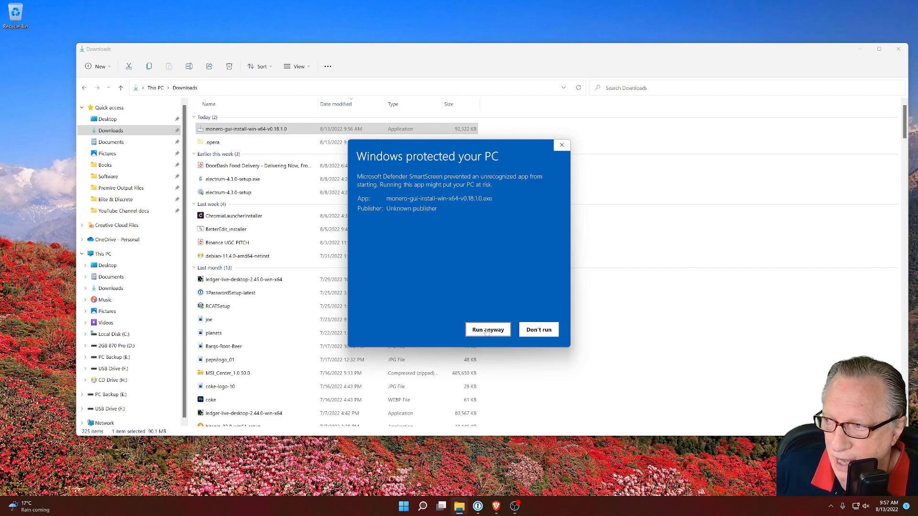
left_click(487, 330)
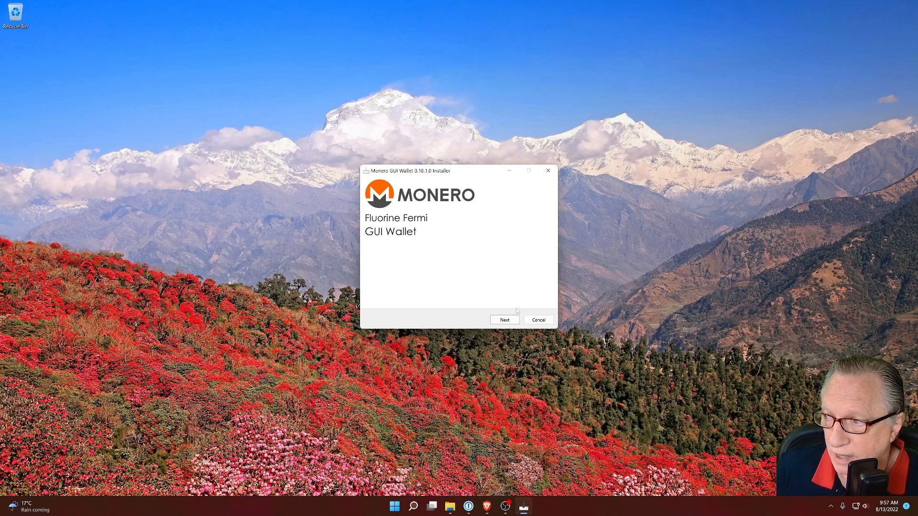
- Accept the license, keep C:\ProgramData\bitmonero, install the wallet, and finish setup
left_click(503, 320)
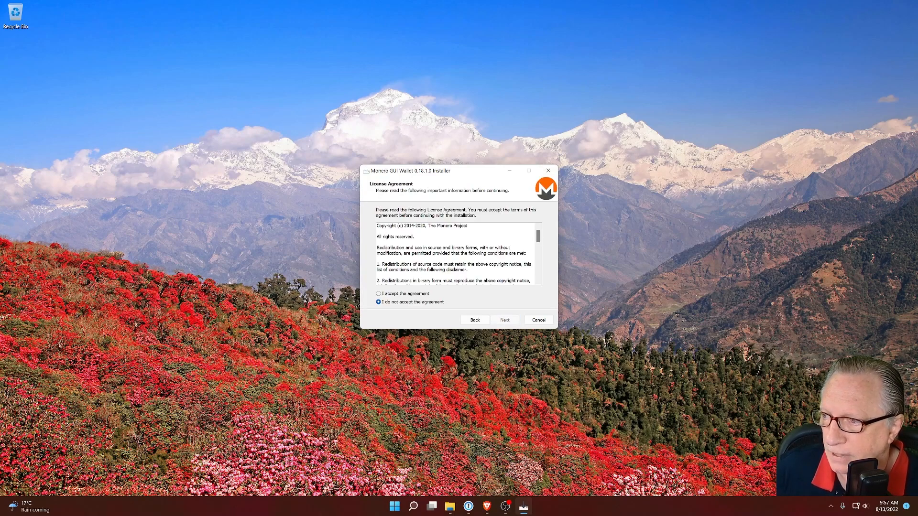
left_click(379, 294)
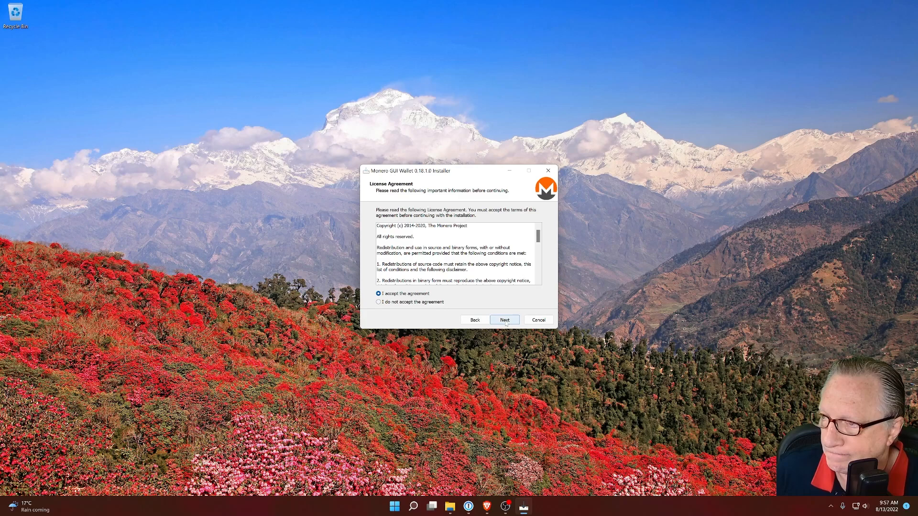
left_click(504, 319)
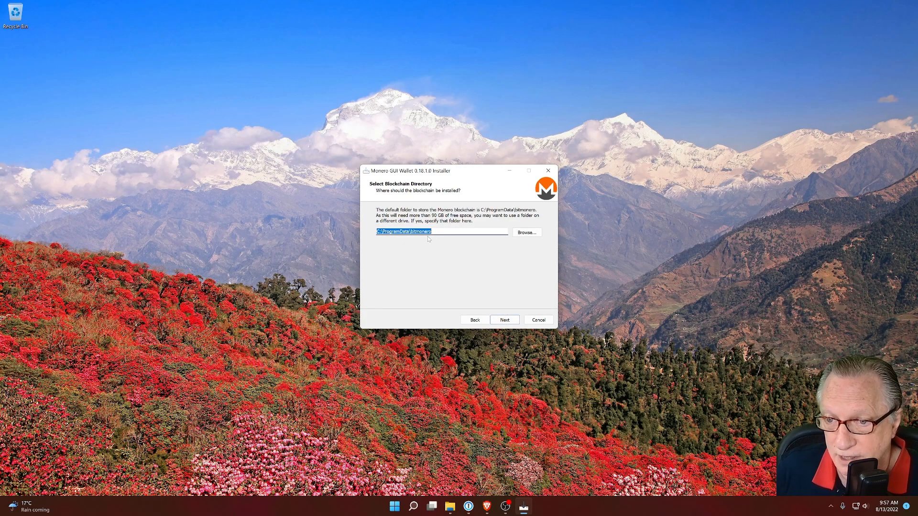
mouse_move(406, 242)
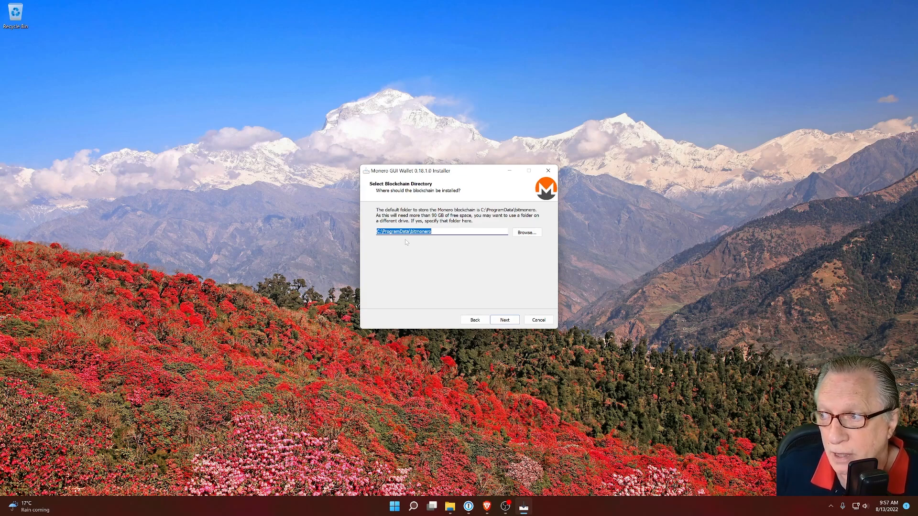
mouse_move(403, 243)
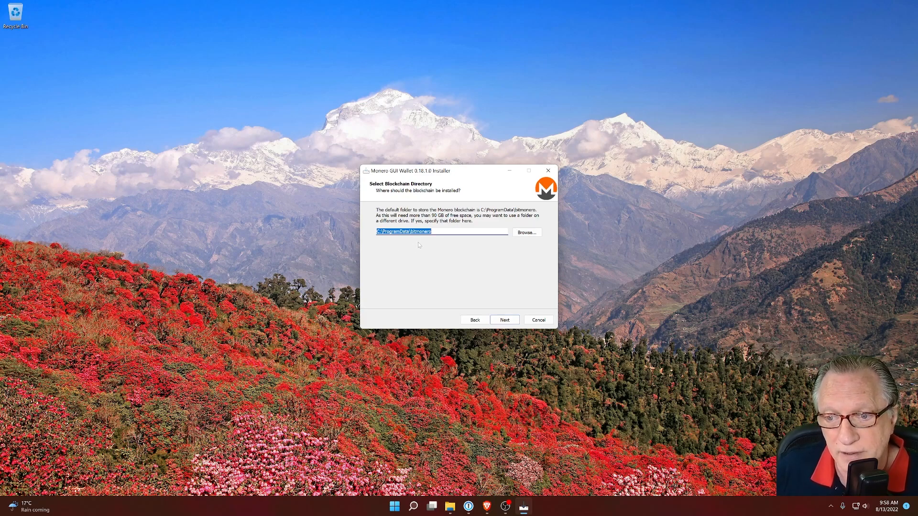
mouse_move(410, 250)
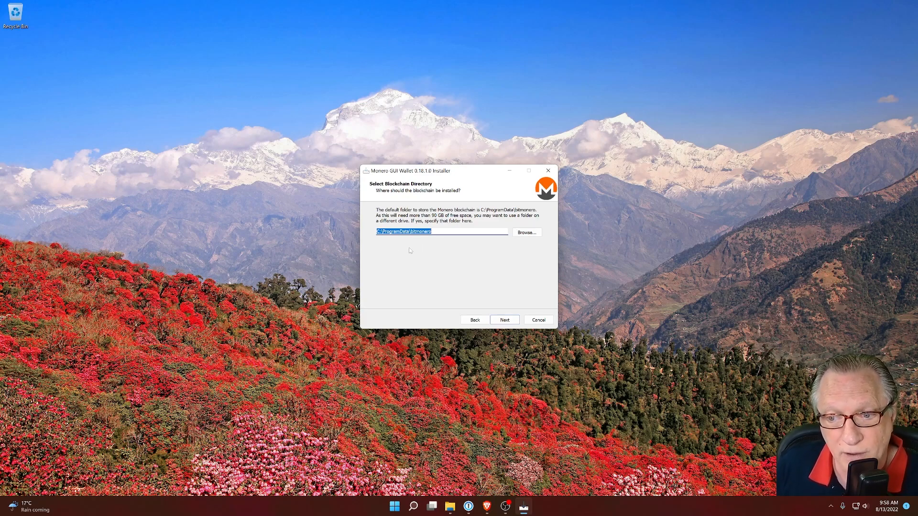
mouse_move(397, 239)
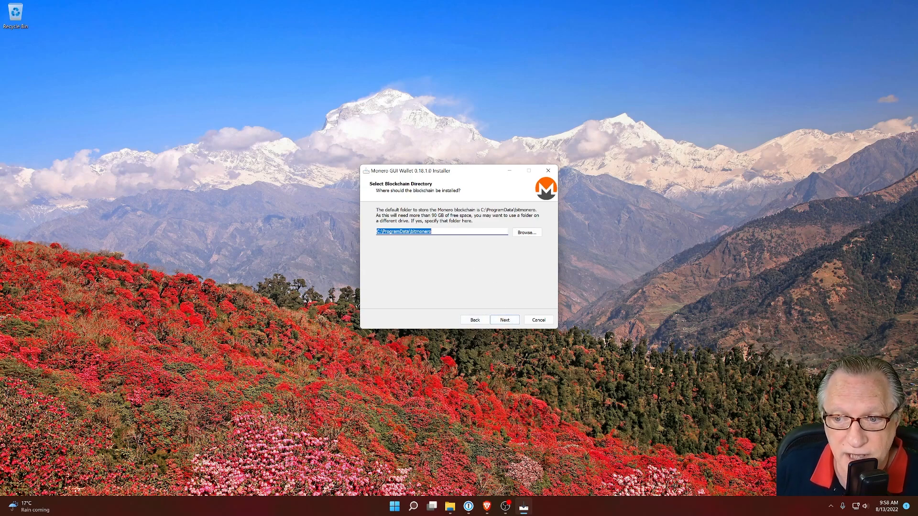
left_click(504, 319)
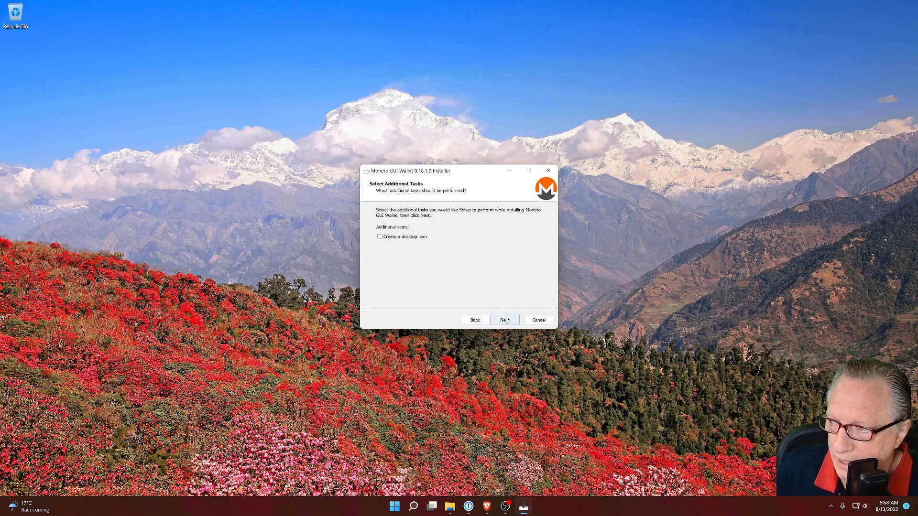
left_click(503, 320)
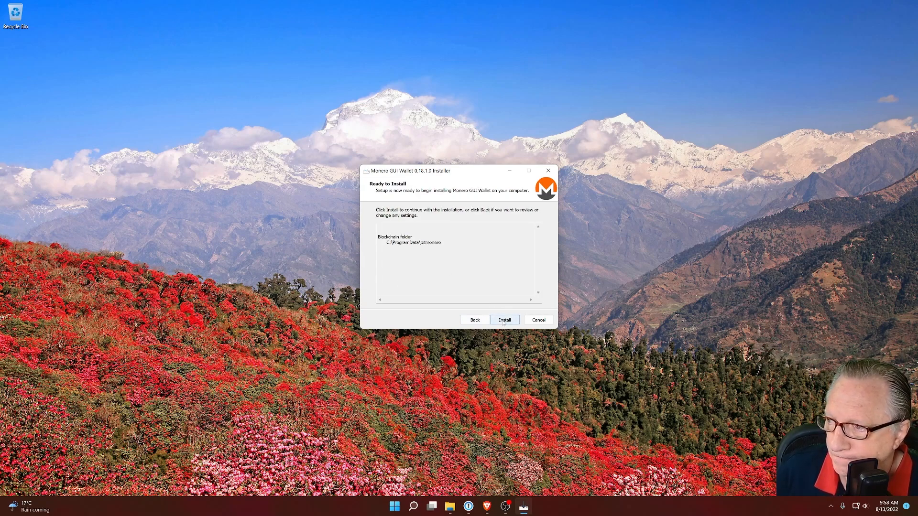
left_click(504, 320)
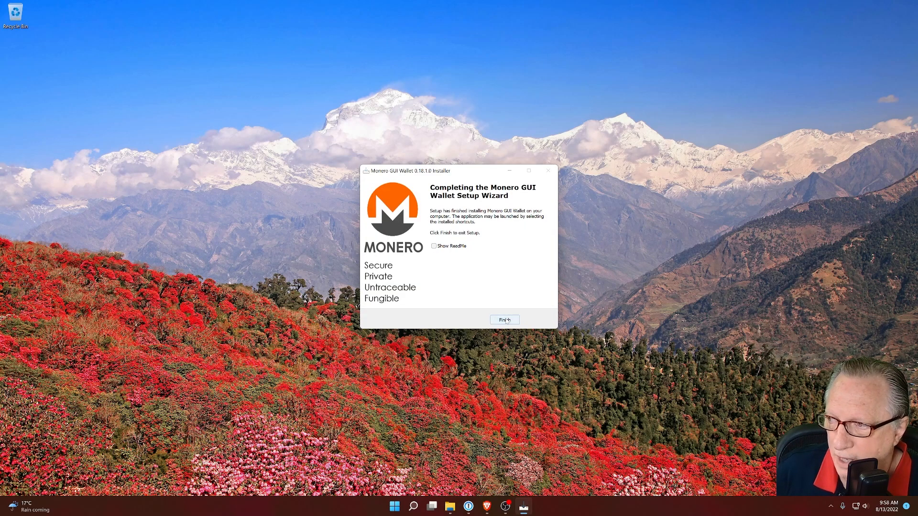
left_click(504, 321)
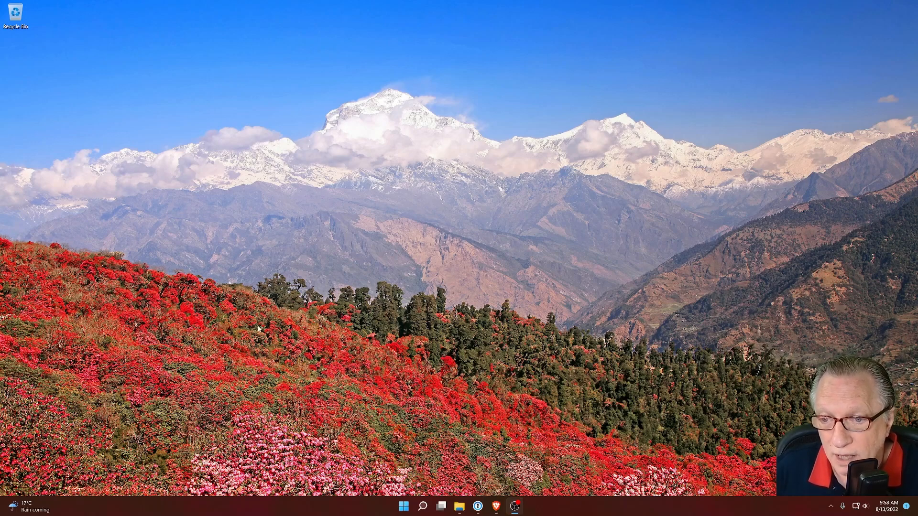
mouse_move(346, 367)
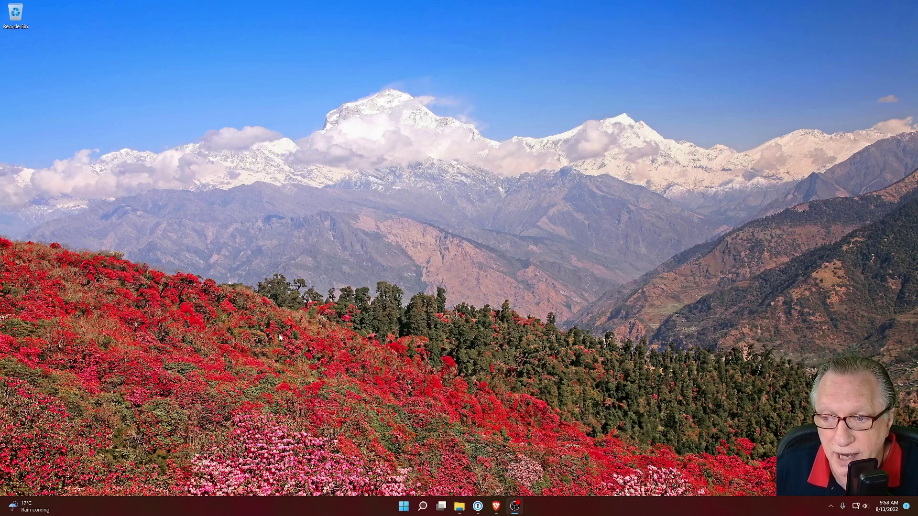
mouse_move(325, 348)
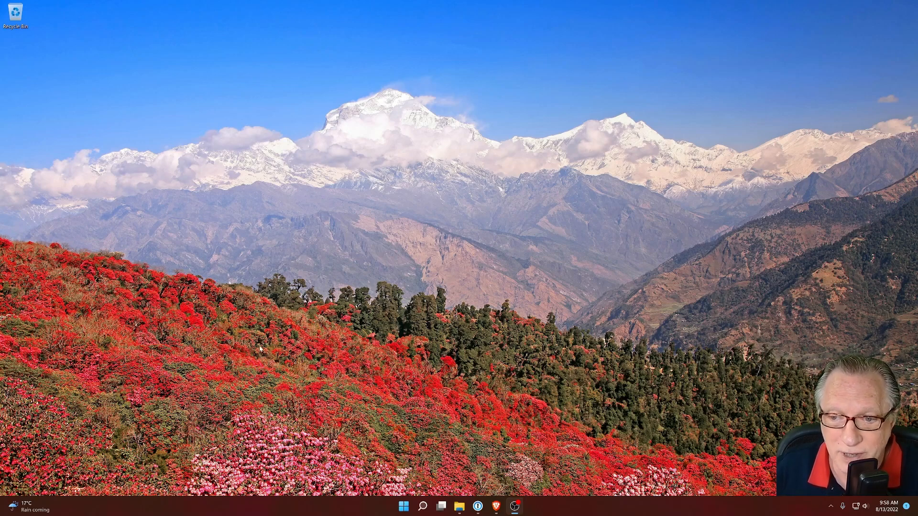
- Browse to C:\Program Files\Monero GUI Wallet and select the monerod program file
left_click(441, 507)
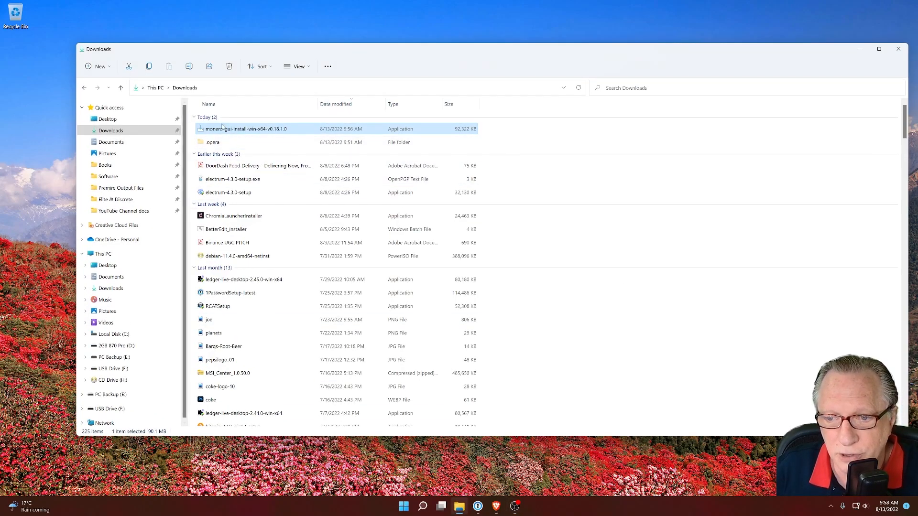
mouse_move(472, 227)
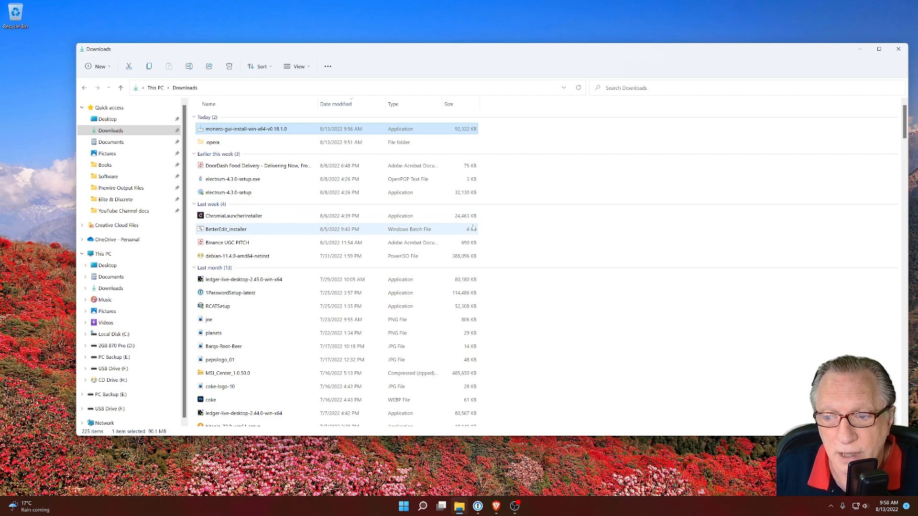
left_click(107, 265)
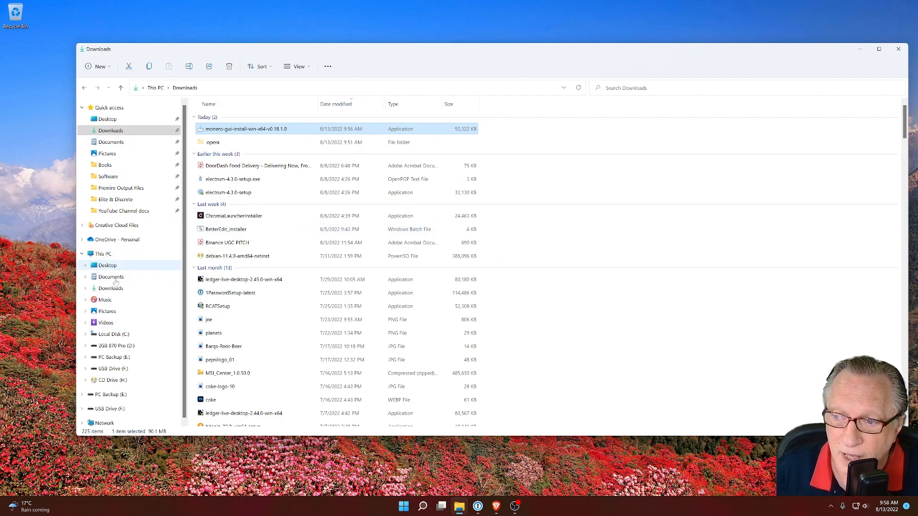
left_click(111, 334)
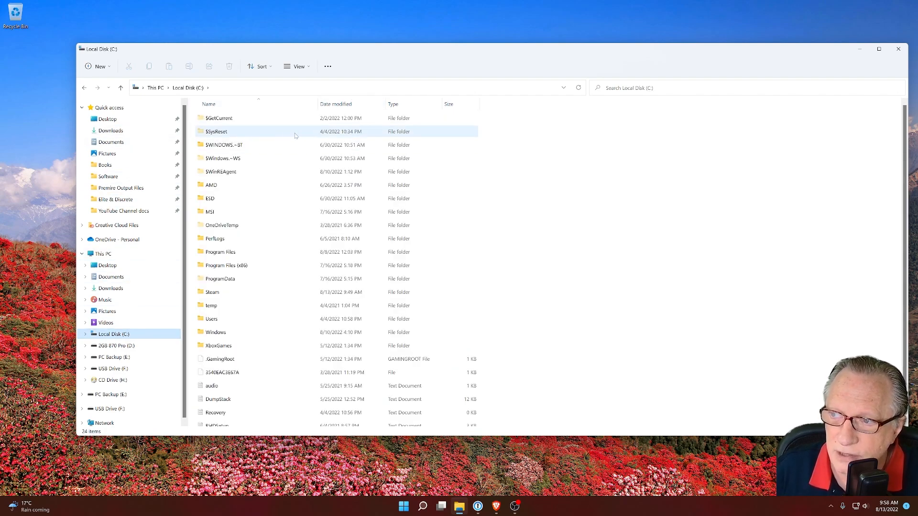
double_click(220, 252)
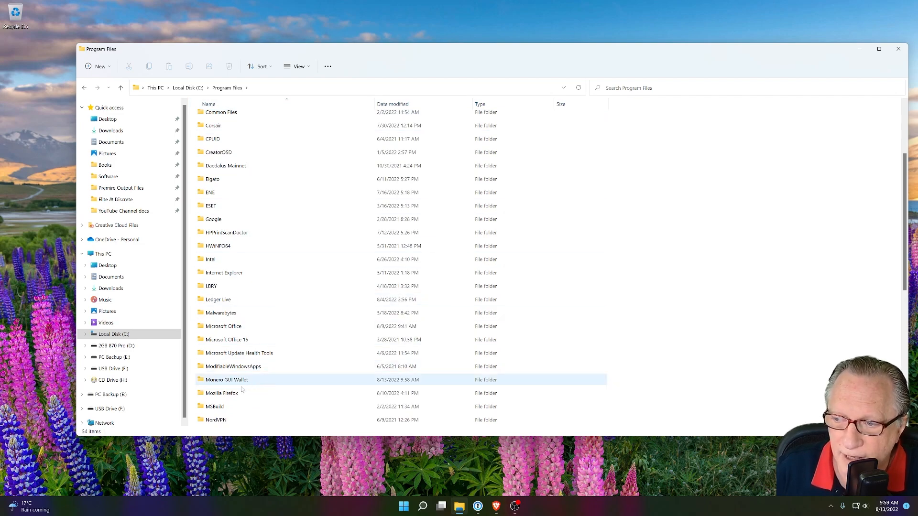
mouse_move(251, 383)
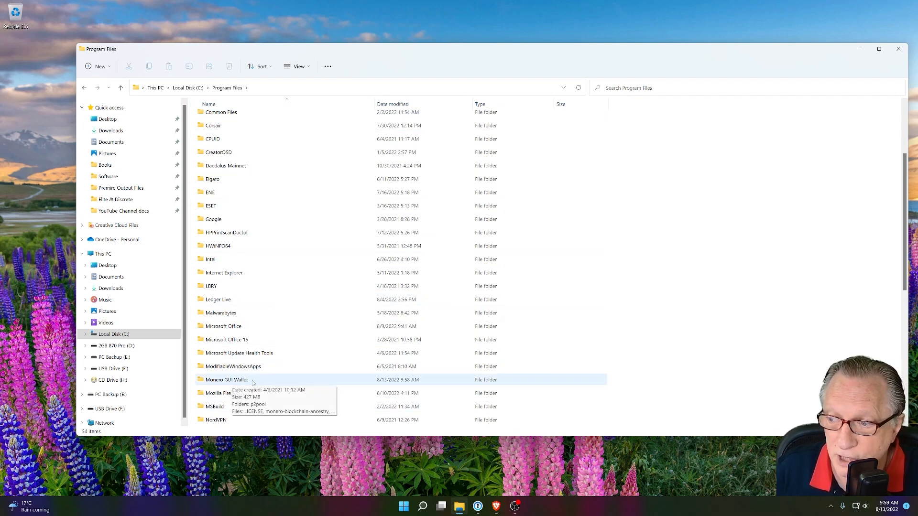
double_click(227, 380)
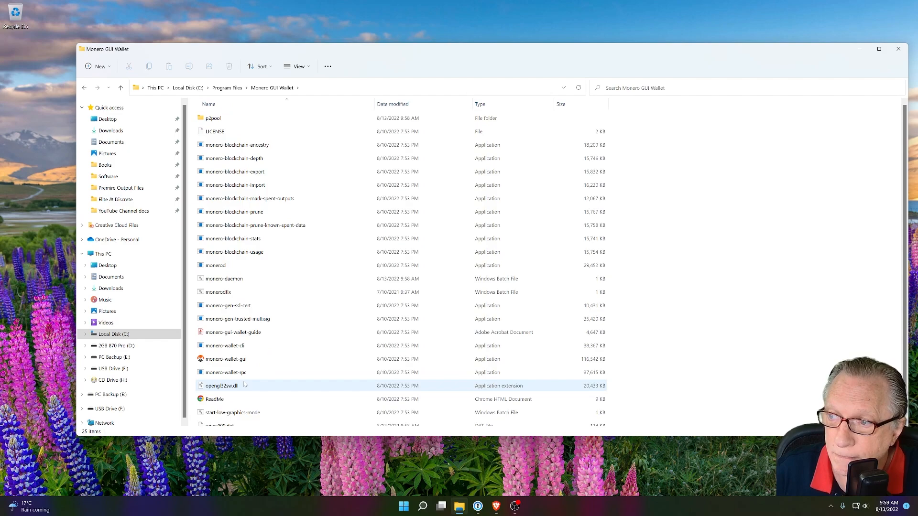
left_click(216, 265)
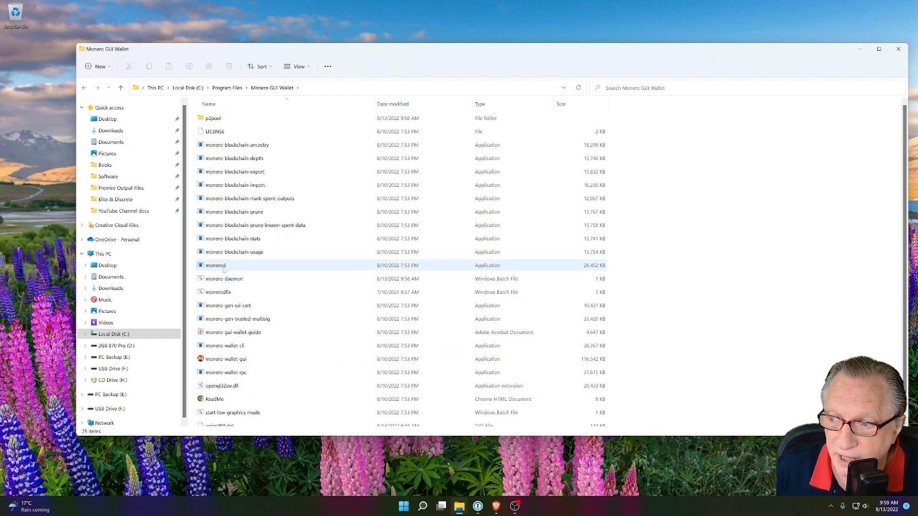
mouse_move(233, 270)
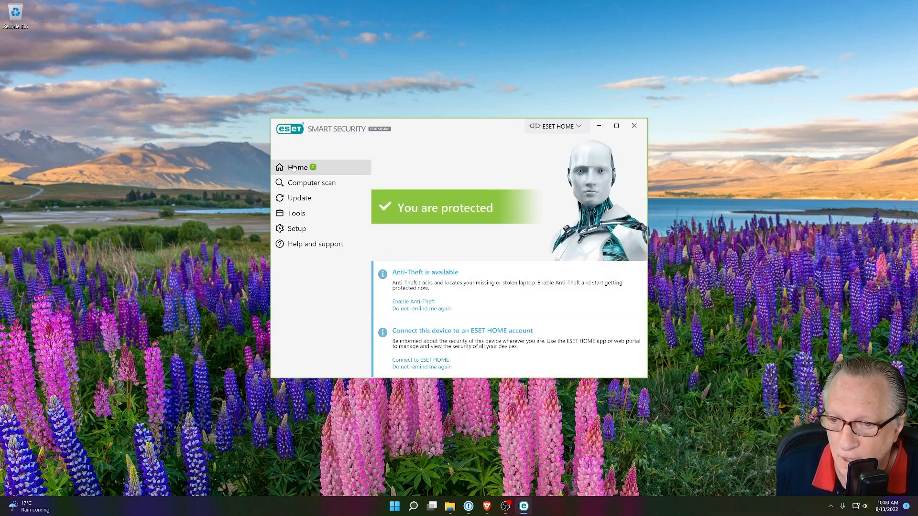
mouse_move(297, 229)
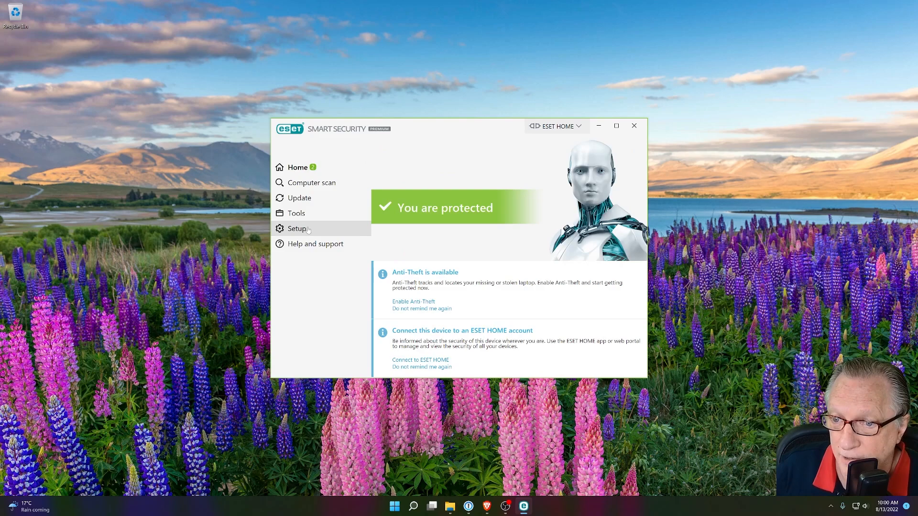
- In ESET Advanced setup, show the real-time protection detection exclusions for the Monero files
left_click(296, 229)
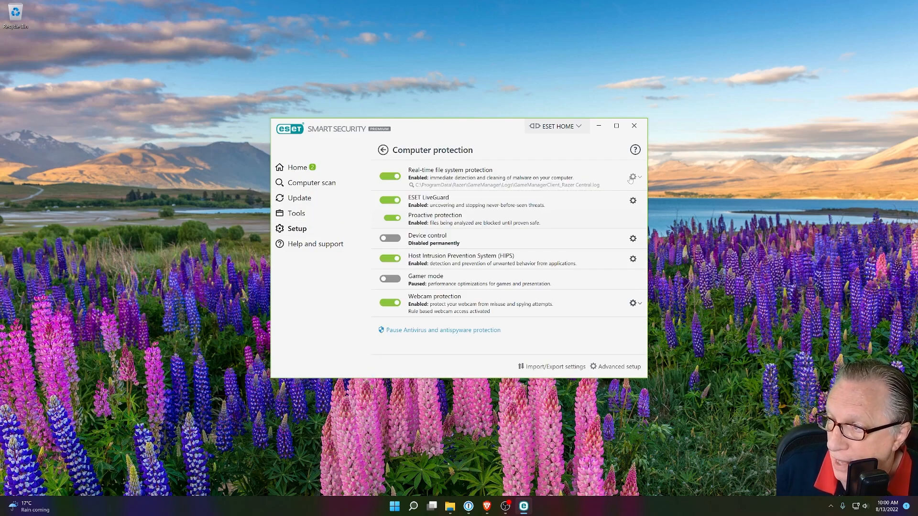
left_click(633, 177)
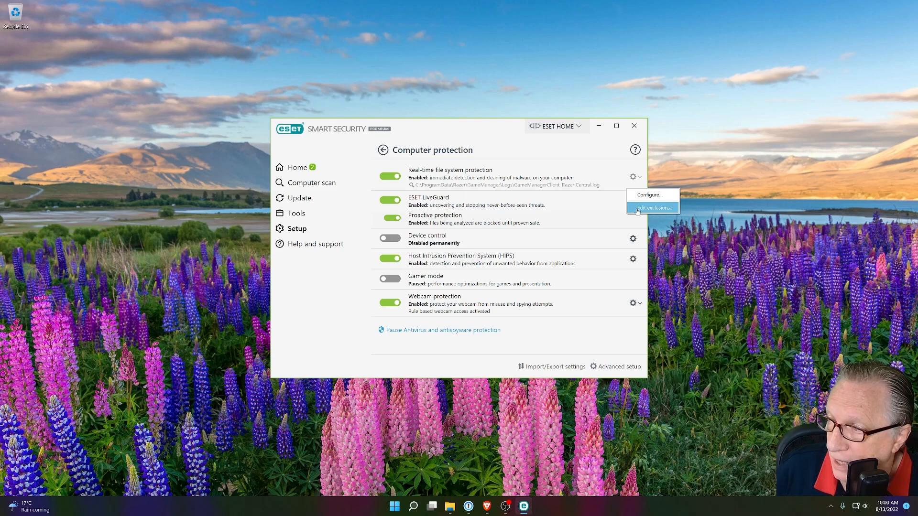
left_click(651, 207)
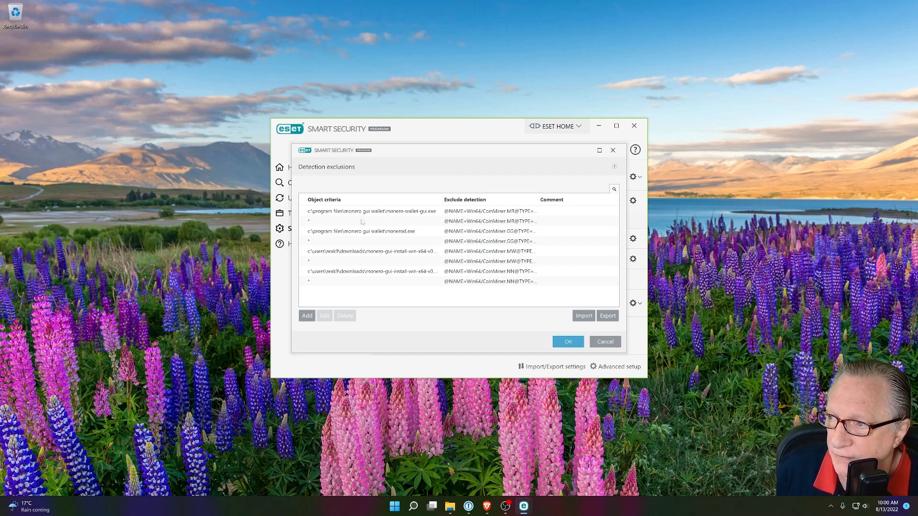
mouse_move(417, 217)
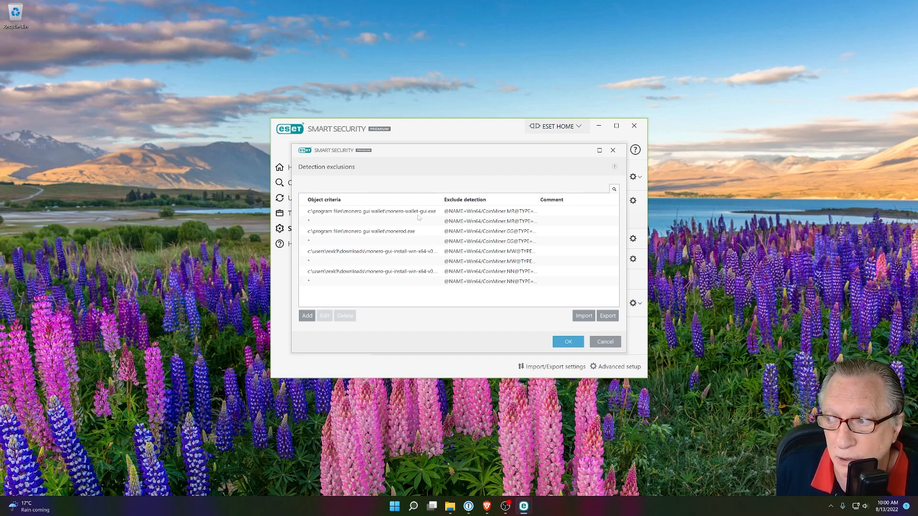
mouse_move(388, 226)
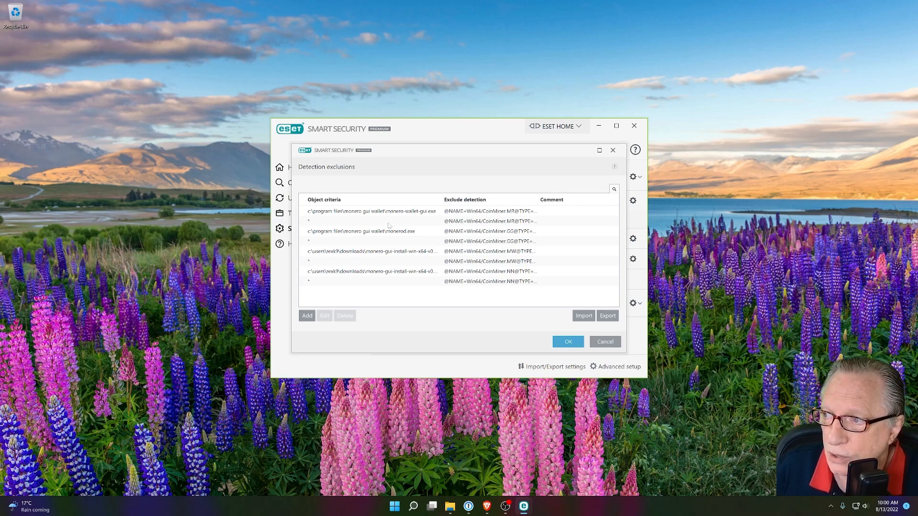
mouse_move(397, 237)
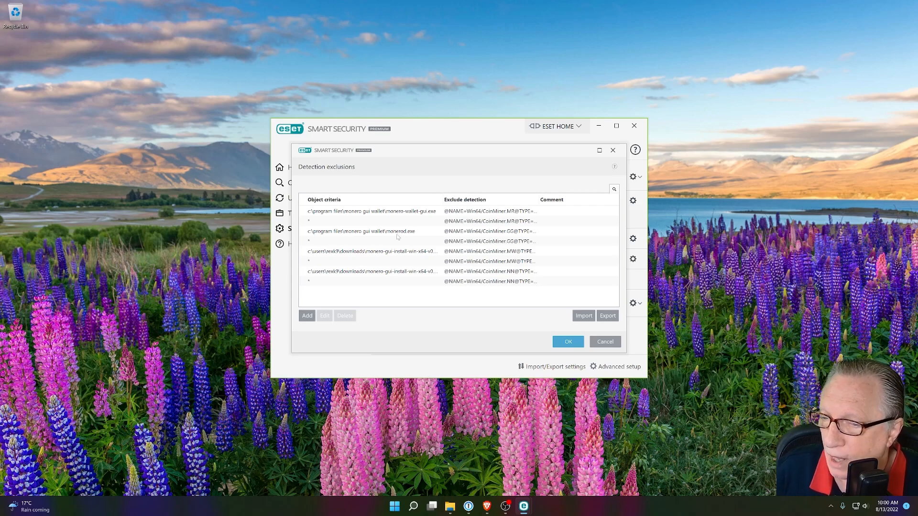
mouse_move(400, 238)
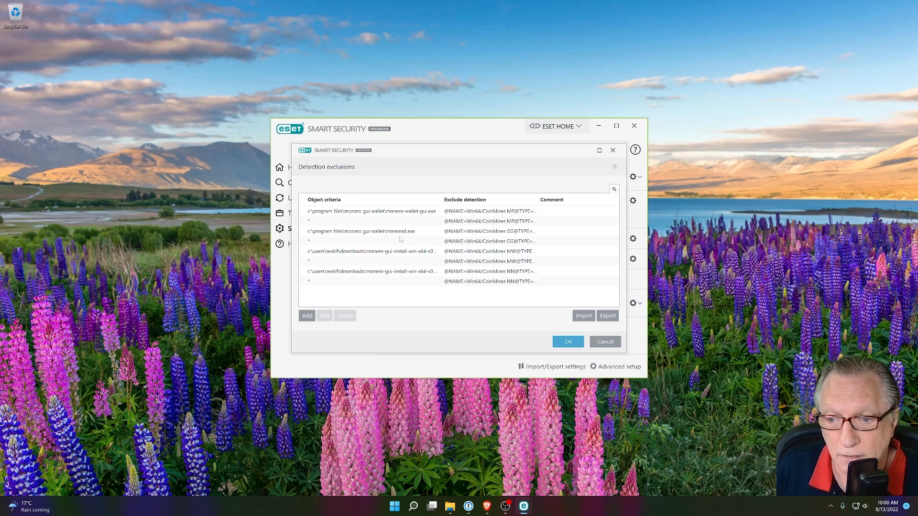
mouse_move(397, 240)
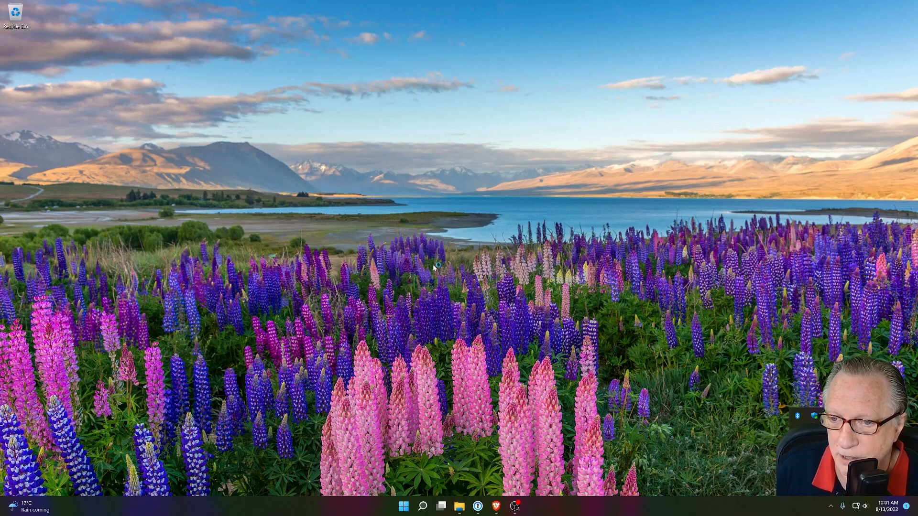
- Review the Malwarebytes Allow List to confirm the Monero Wallet folder entry
left_click(514, 505)
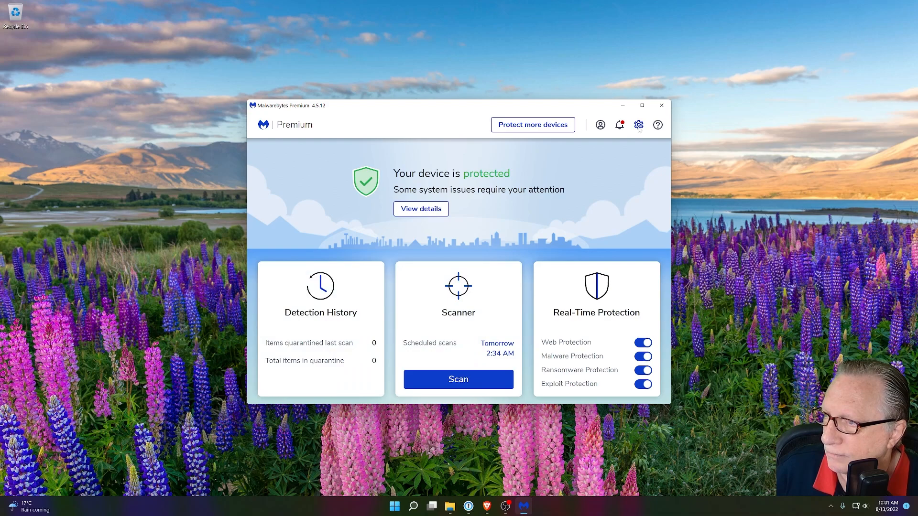
left_click(639, 125)
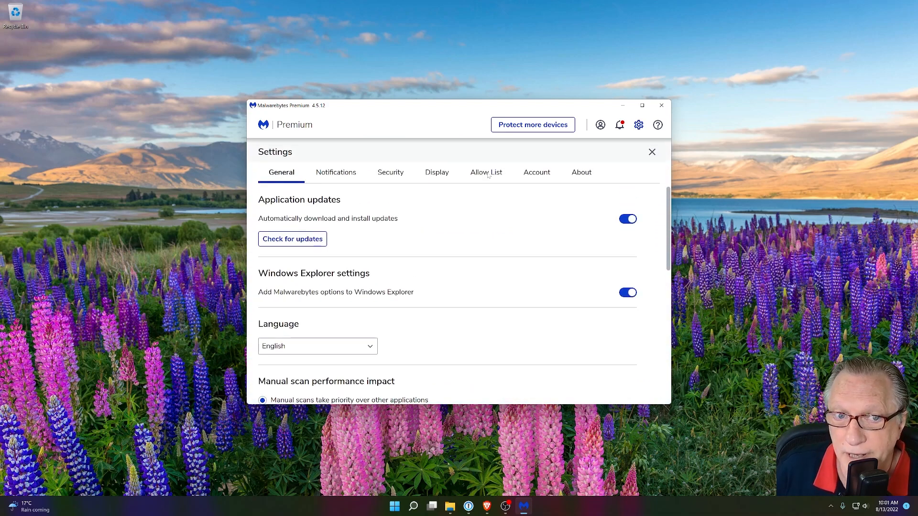
left_click(486, 172)
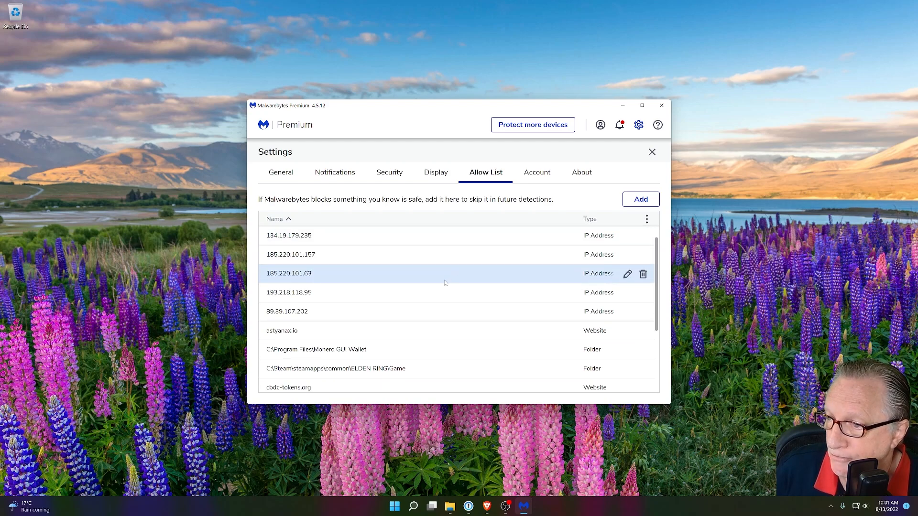
scroll("down", 3)
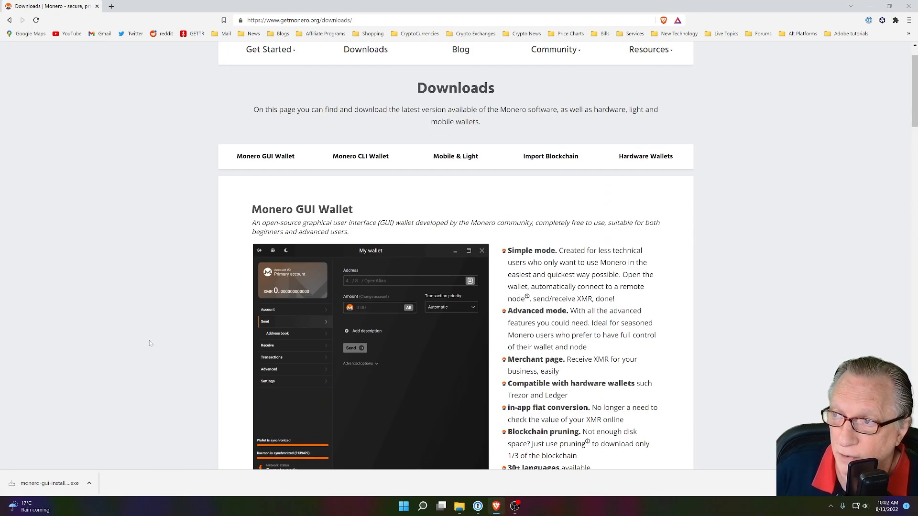
scroll("up", 3)
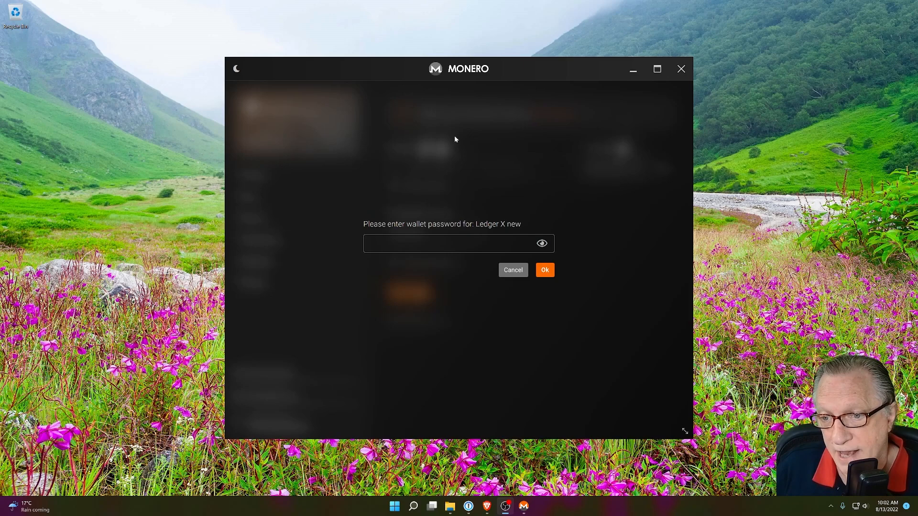
- Submit the password for Ledger X new, get the Ledger Monero app 1.8.0 required error, then cancel and close the wallet
left_click(458, 243)
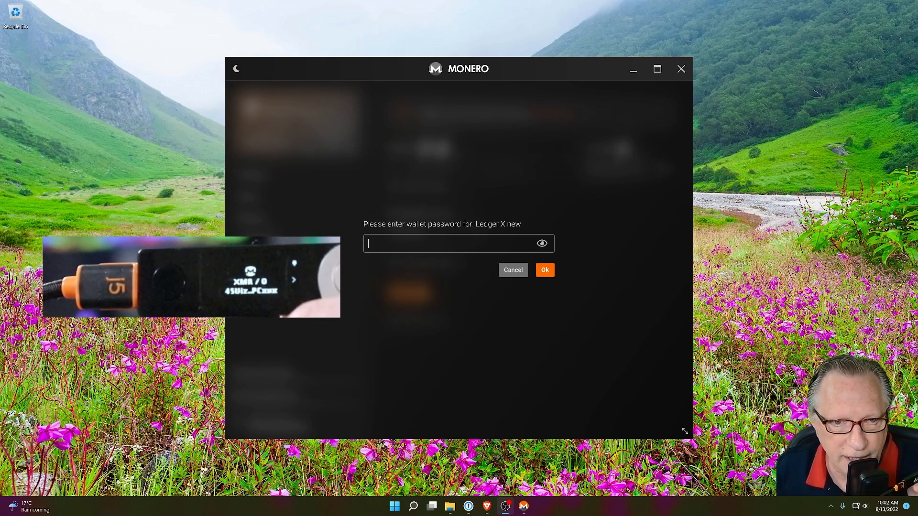
type("password")
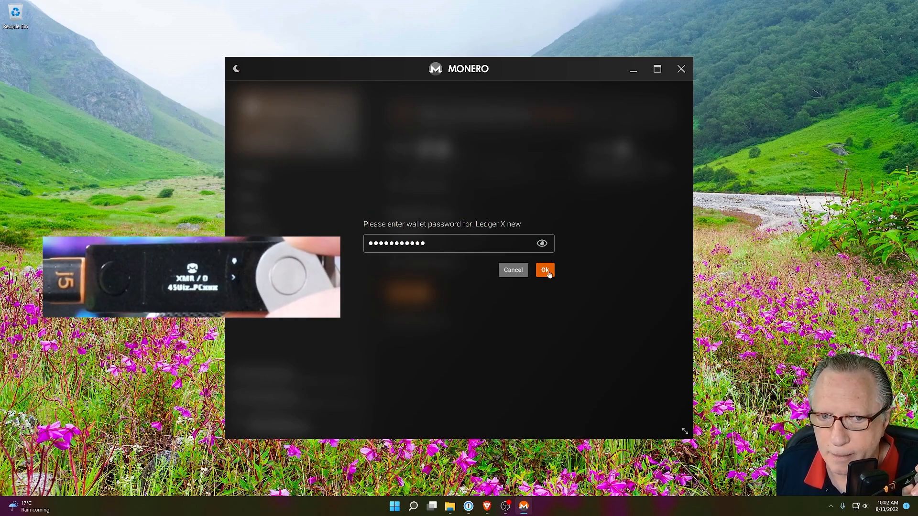
left_click(544, 270)
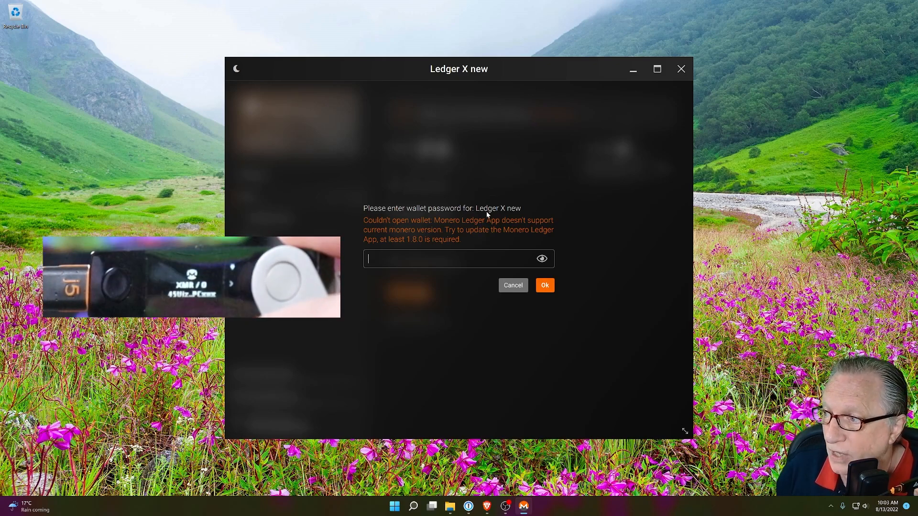
left_click(544, 285)
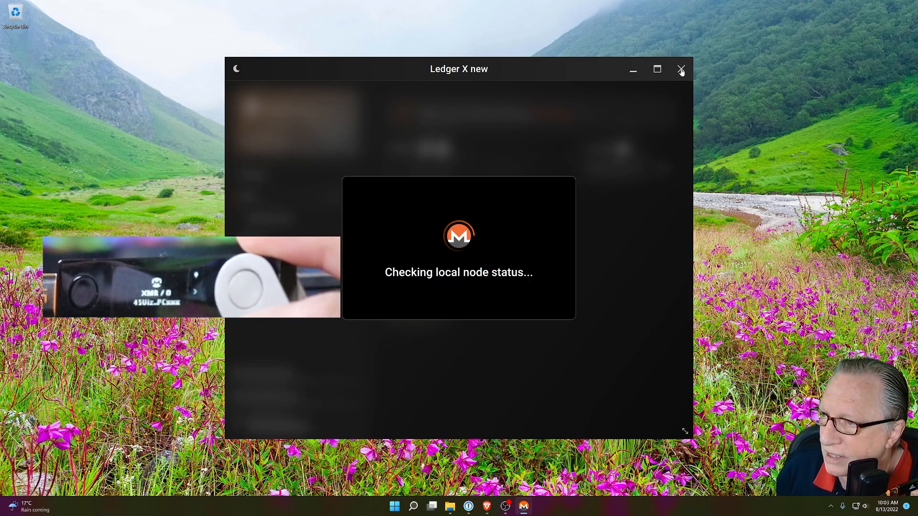
left_click(680, 69)
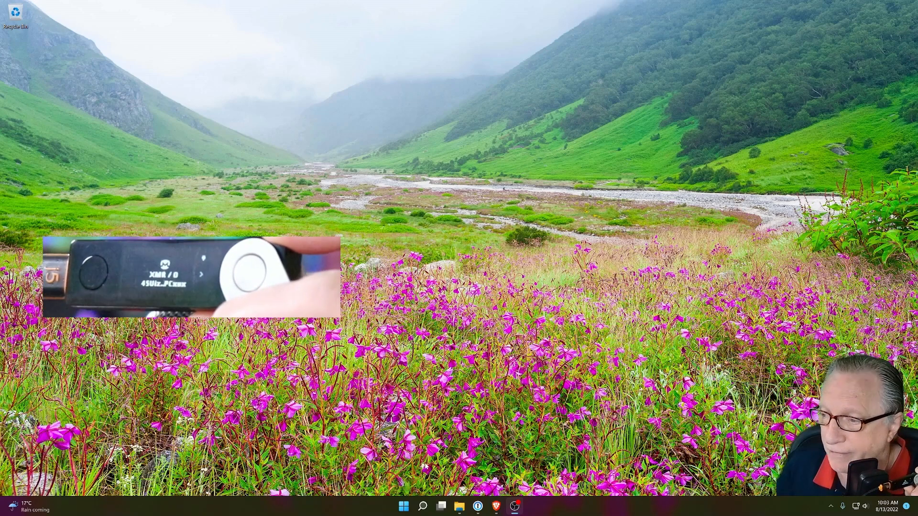
mouse_move(403, 507)
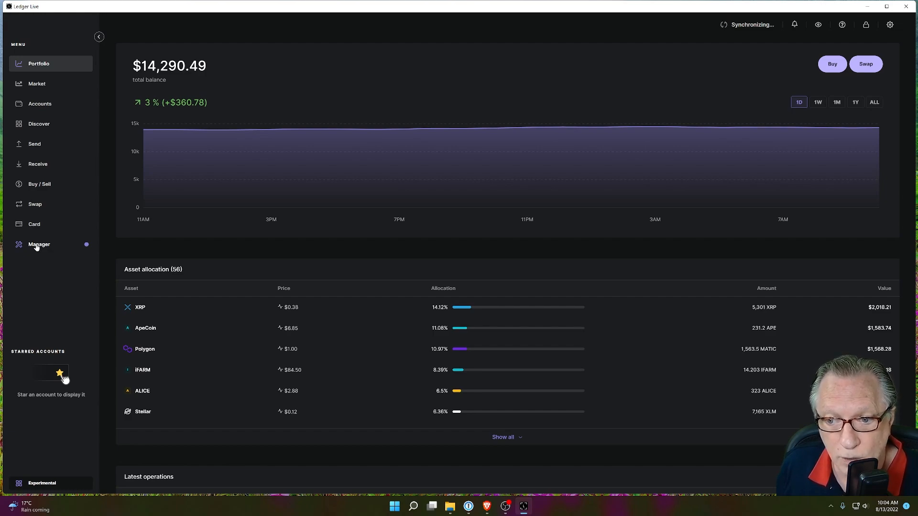
mouse_move(27, 245)
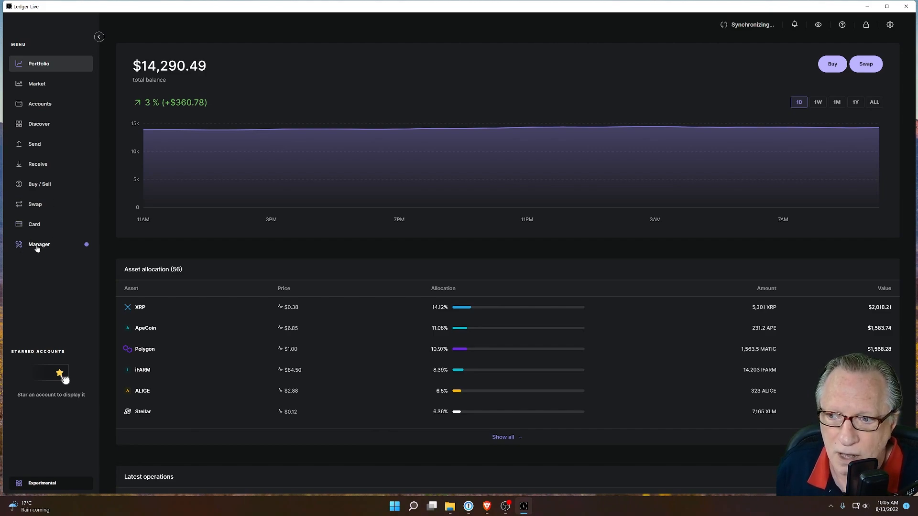
- Show the Nano X Manager reporting firmware 2.0.2 up to date and one app update available
left_click(38, 244)
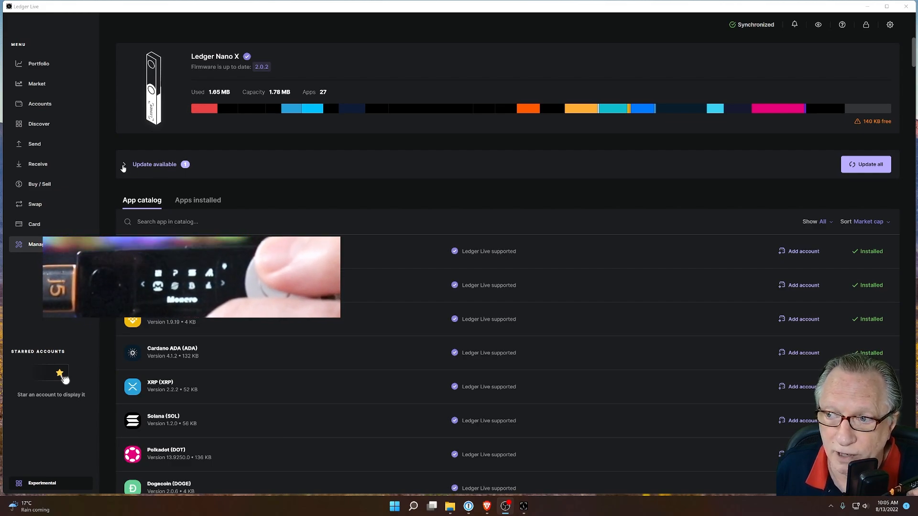
- Expand the pending updates, run Update all for Monero (XMR) 1.8.0, then view the installed apps
left_click(124, 165)
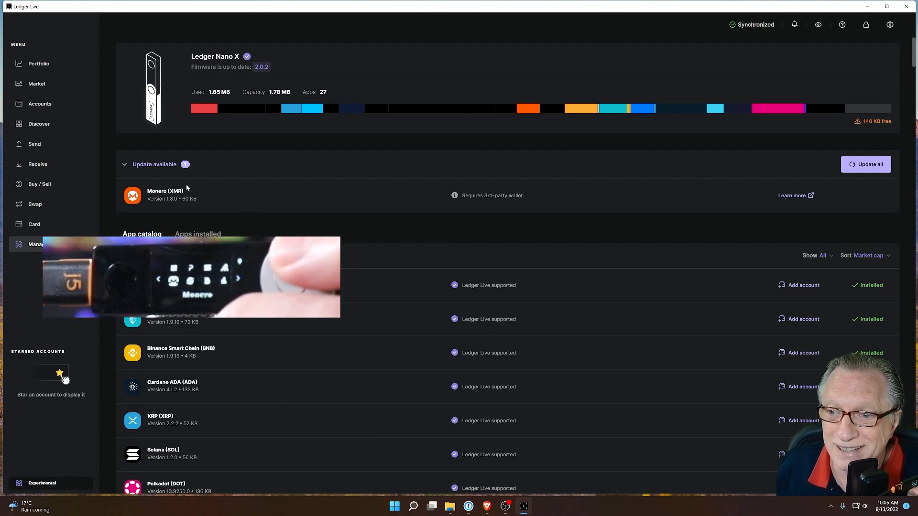
mouse_move(166, 206)
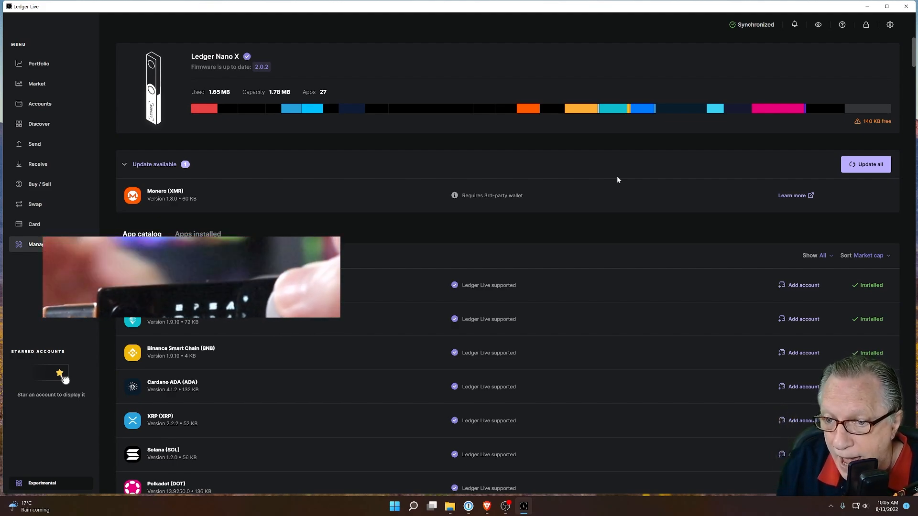
mouse_move(698, 149)
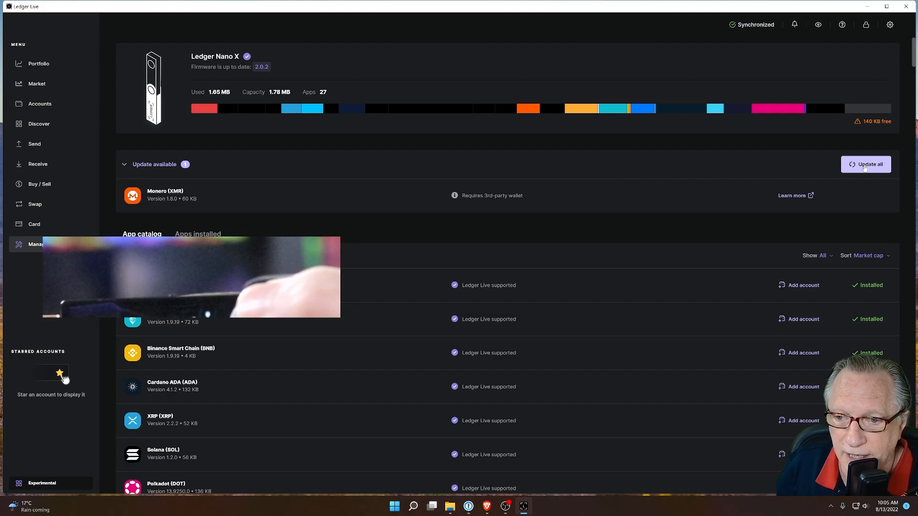
left_click(867, 164)
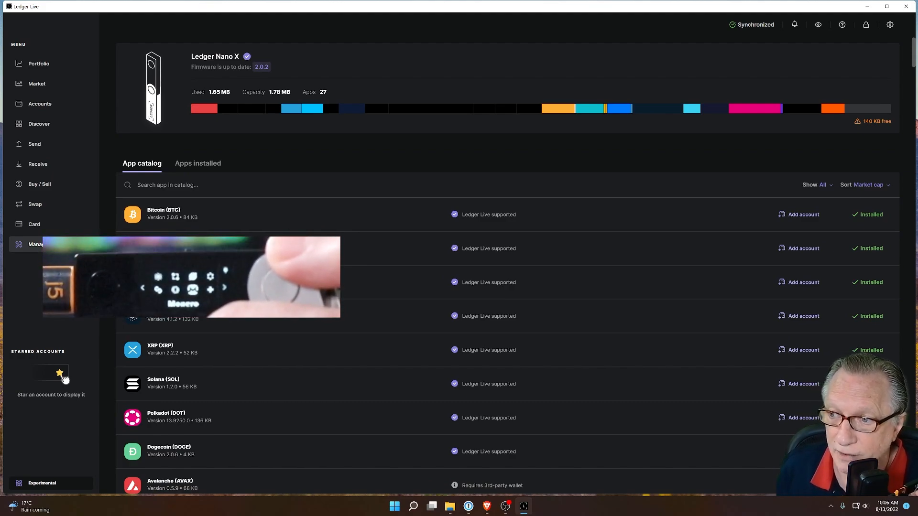
left_click(198, 164)
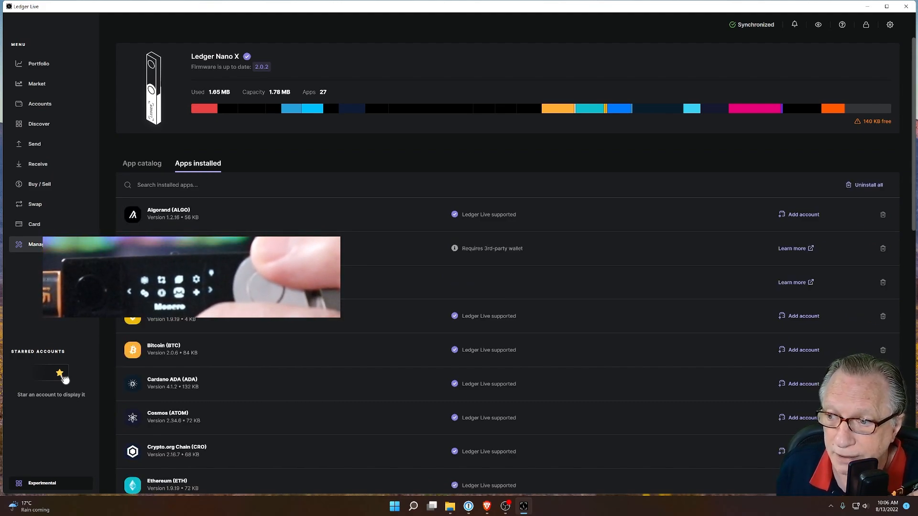
- Scroll the installed apps to confirm Monero (XMR) is 1.8.0, then close Ledger Live
scroll("down", 3)
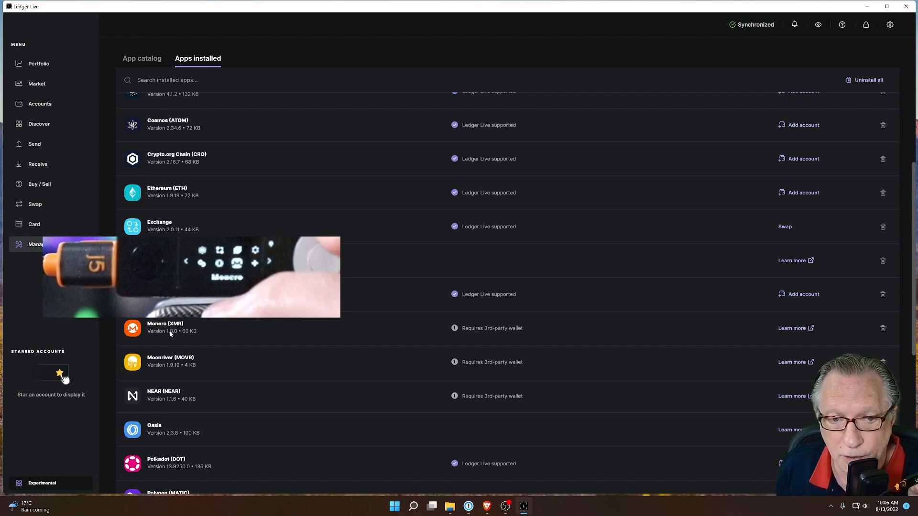
left_click(885, 6)
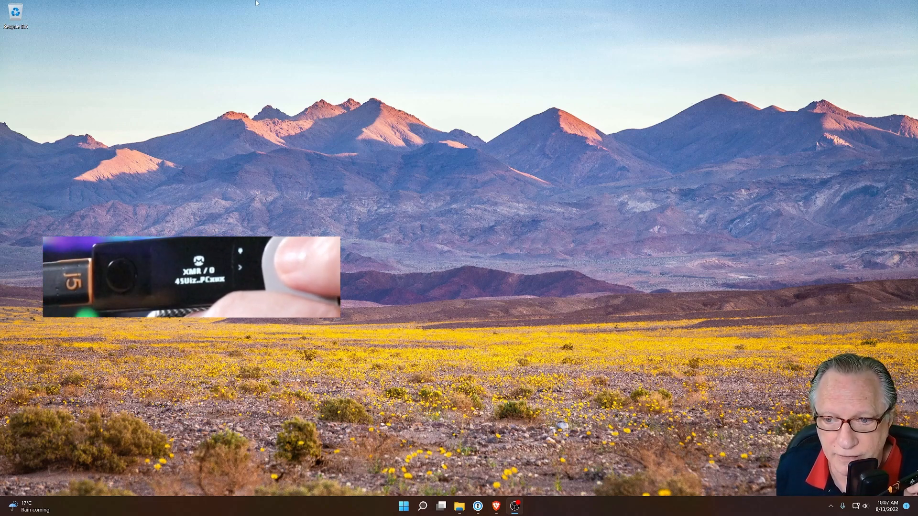
- Relaunch Monero GUI Wallet and submit the password so Ledger X new opens with 0.37163 XMR
left_click(402, 506)
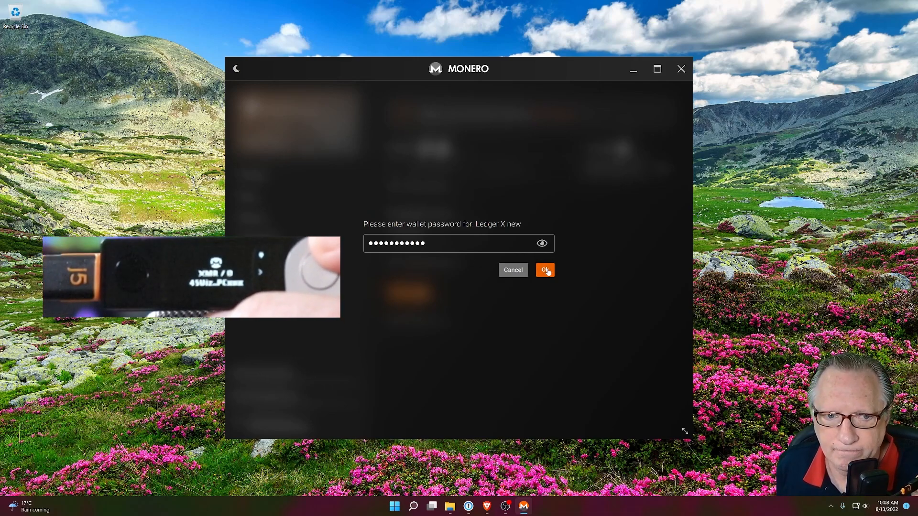
left_click(544, 270)
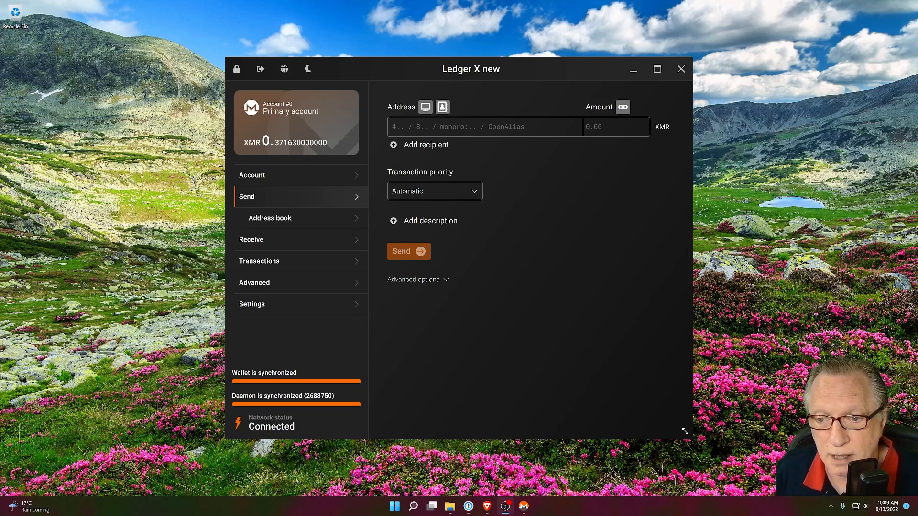
mouse_move(279, 235)
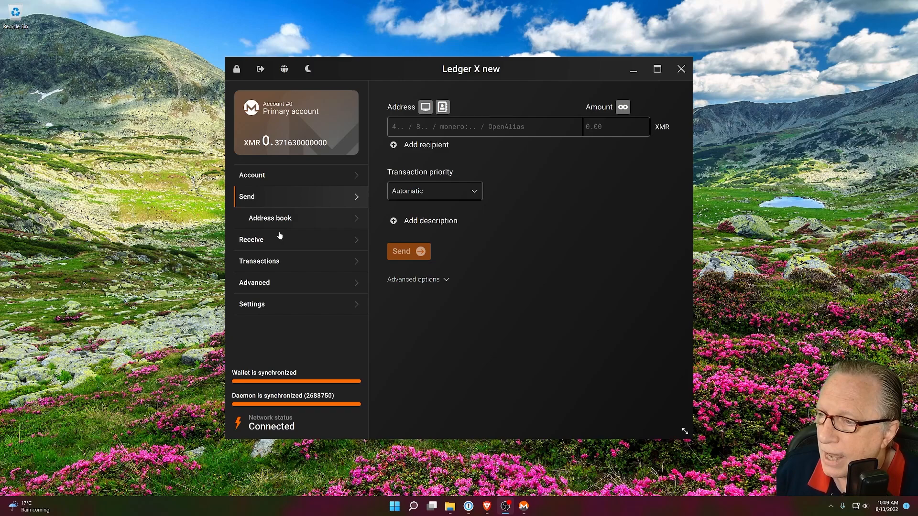
- Show the Settings Info page reporting GUI version 0.18.1.0 for Ledger X new
left_click(252, 304)
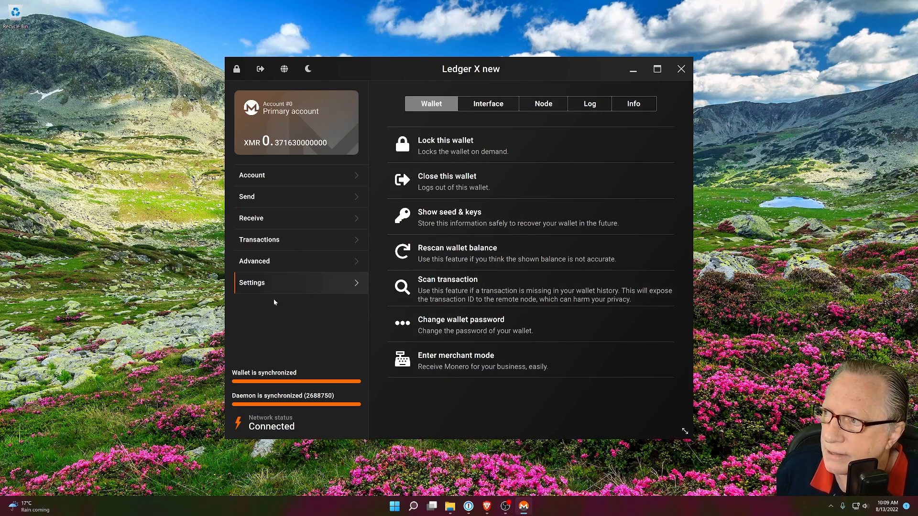
left_click(633, 104)
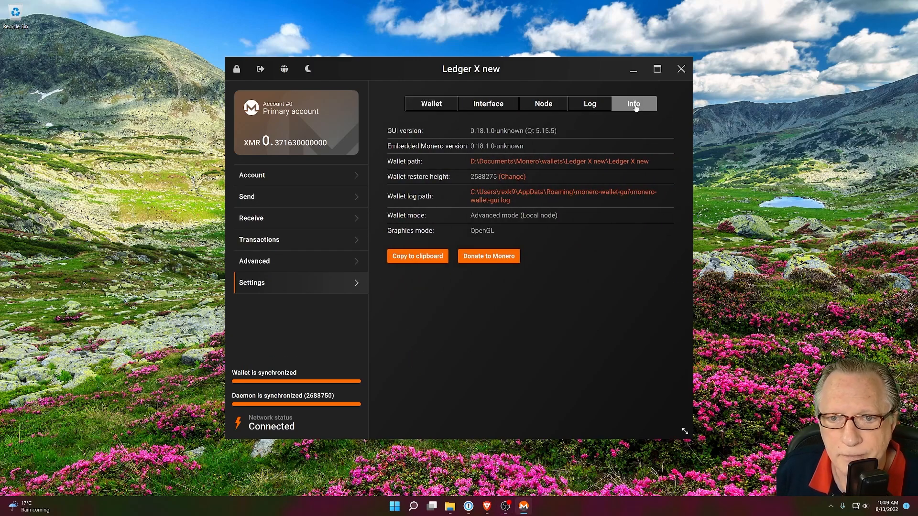